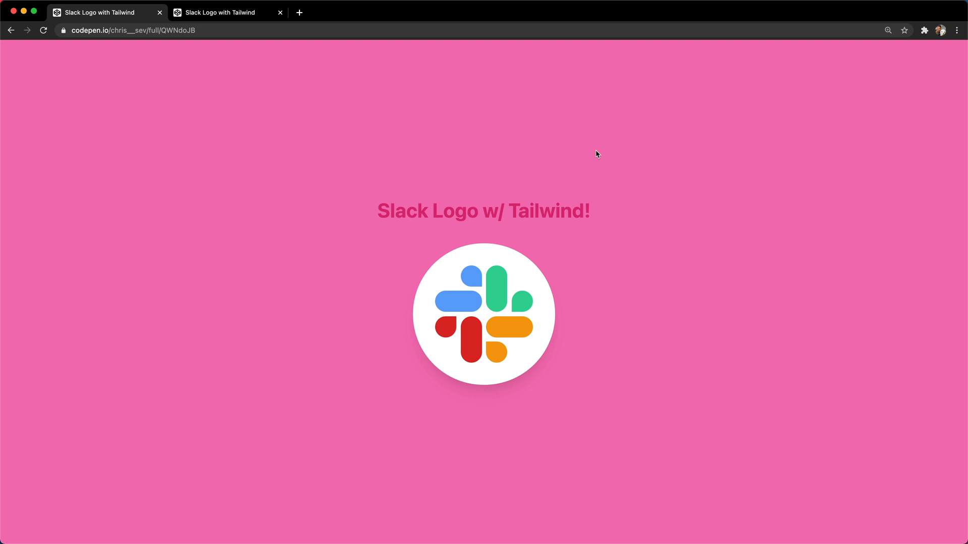
mouse_move(605, 156)
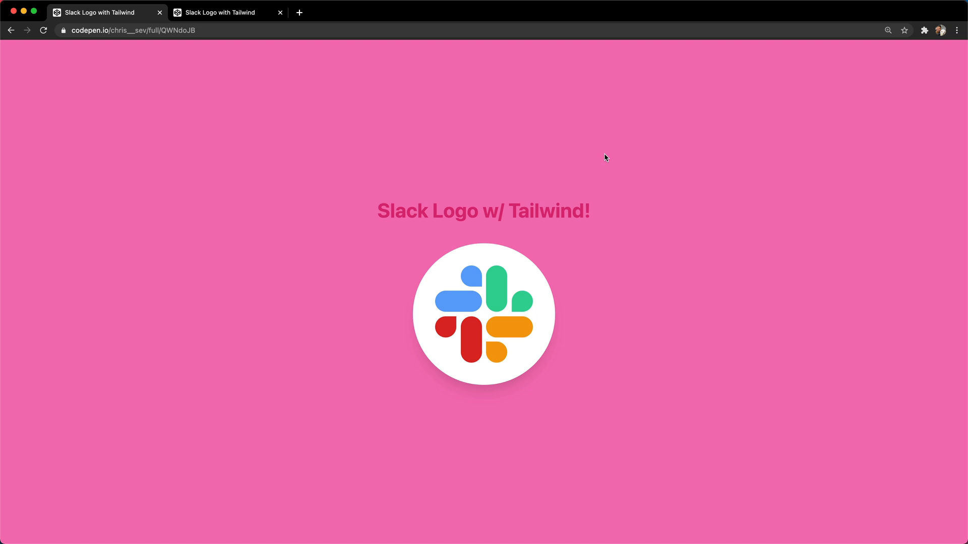
mouse_move(416, 209)
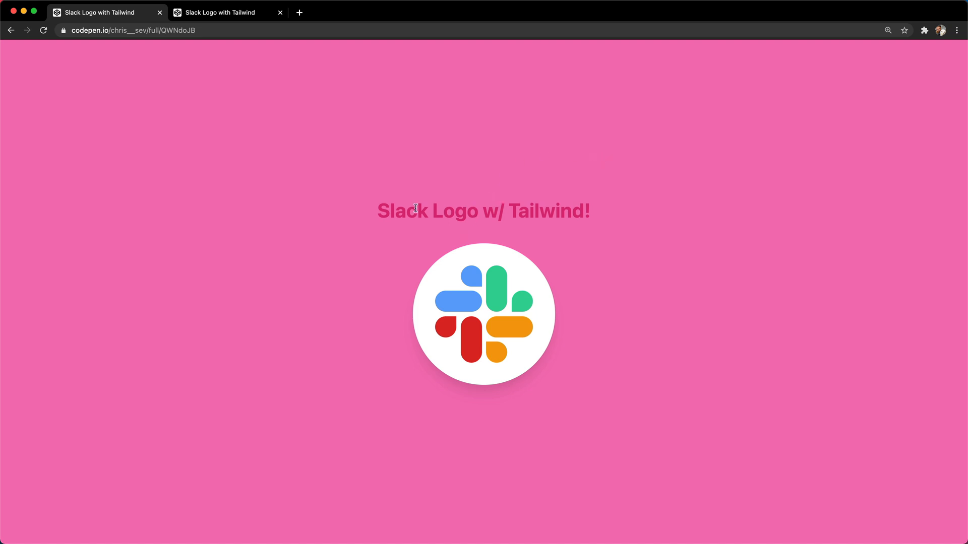
mouse_move(500, 240)
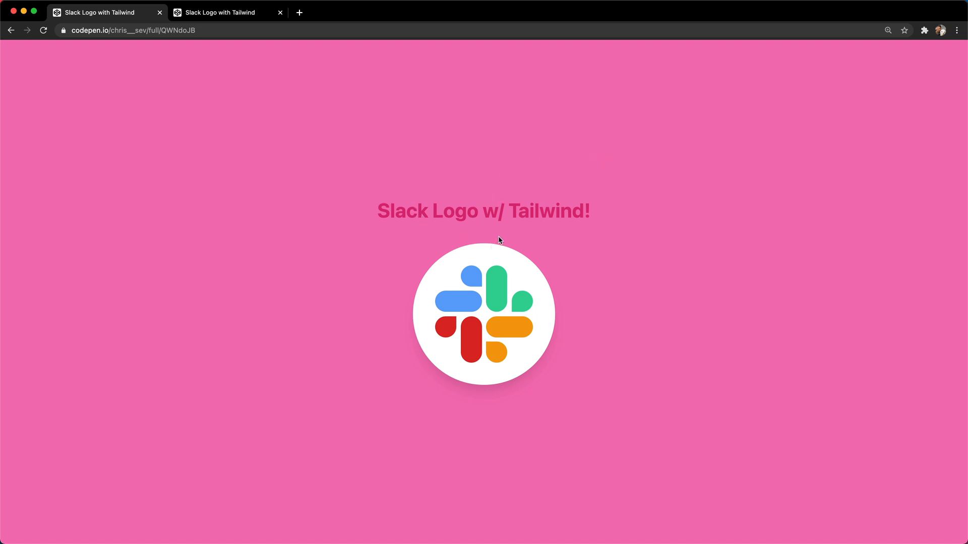
mouse_move(502, 235)
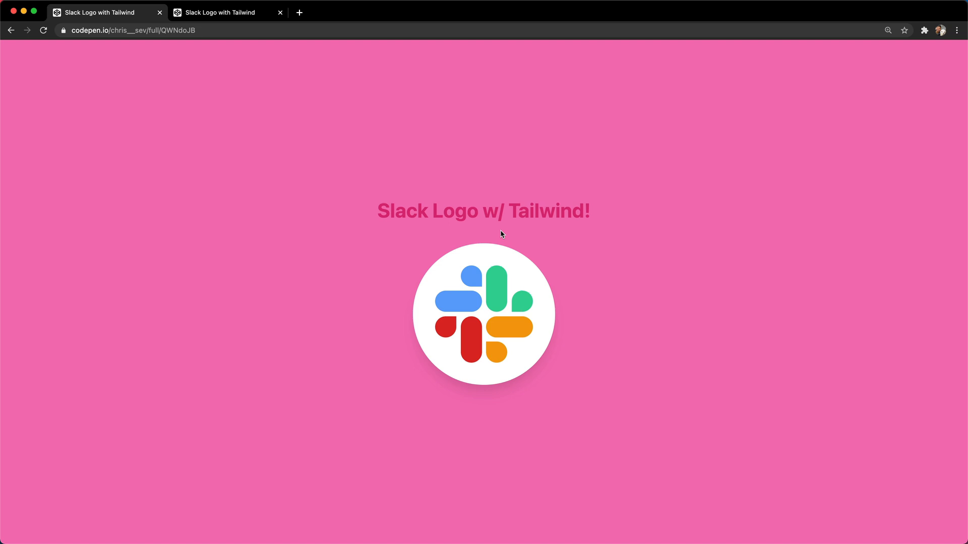
mouse_move(462, 245)
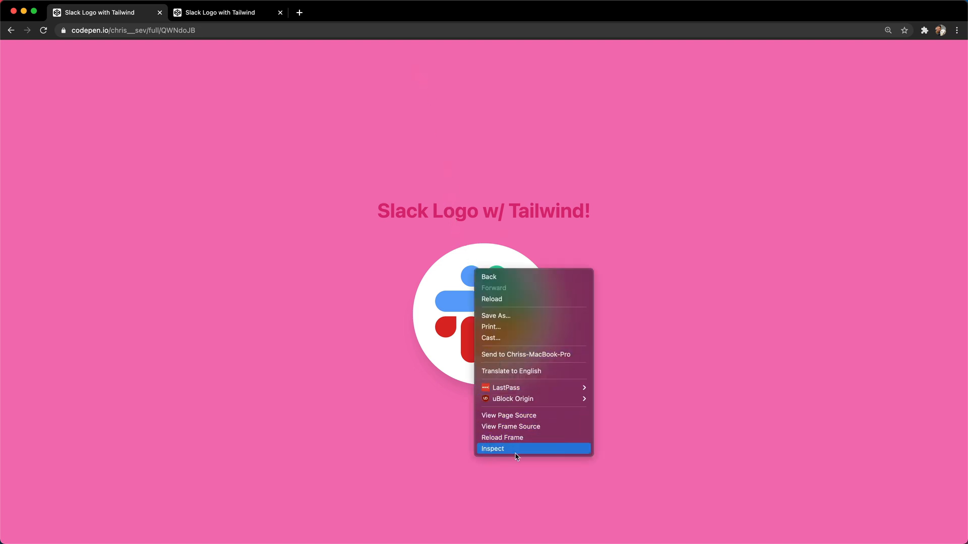
Inspect the finished Slack logo demo, then move to the blank pen editor.
left_click(492, 449)
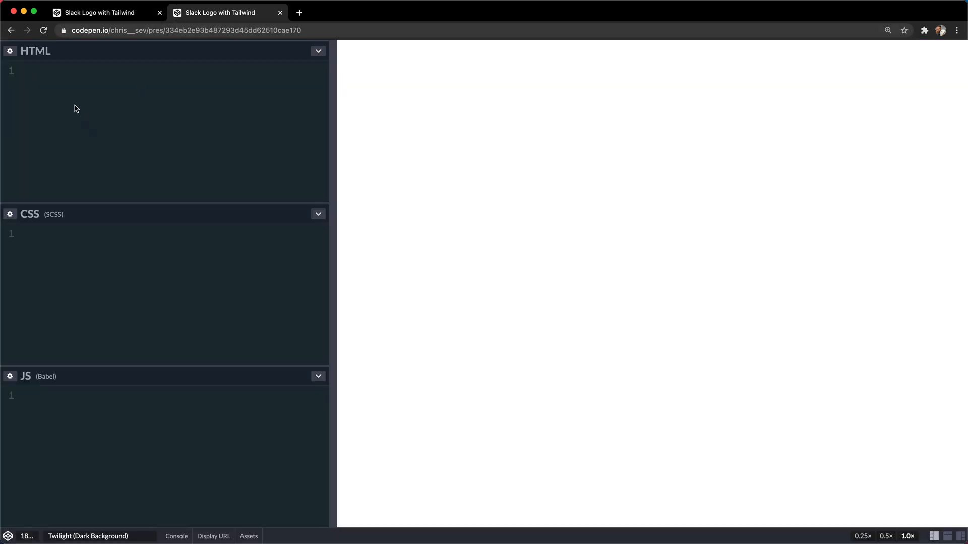
Link tailwindcss 2.0.2 as an external CSS stylesheet and save the pen settings.
type("s")
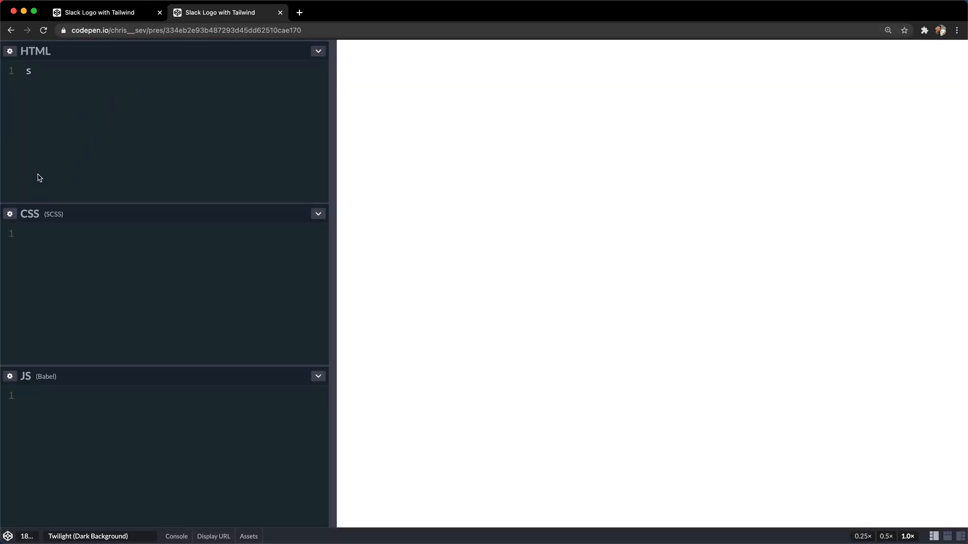
left_click(10, 215)
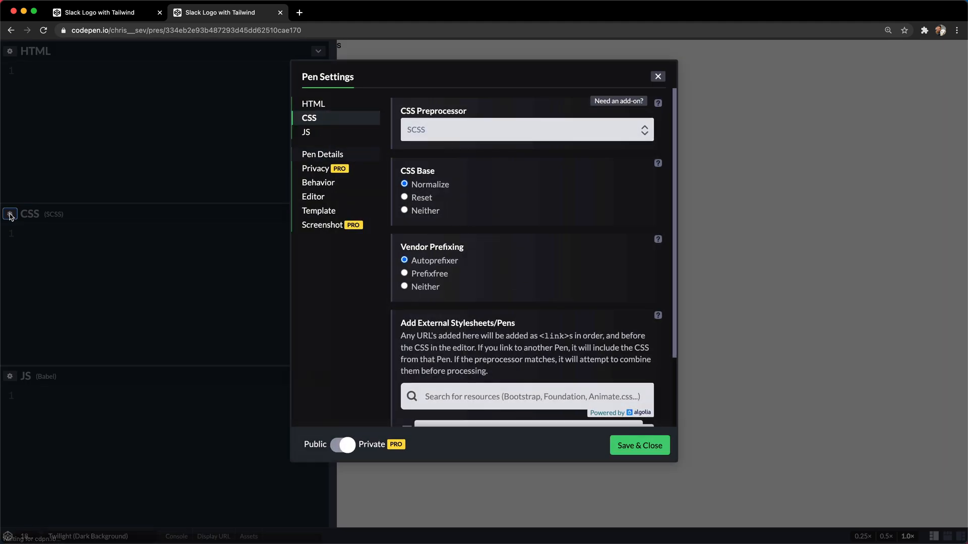
scroll("down", 3)
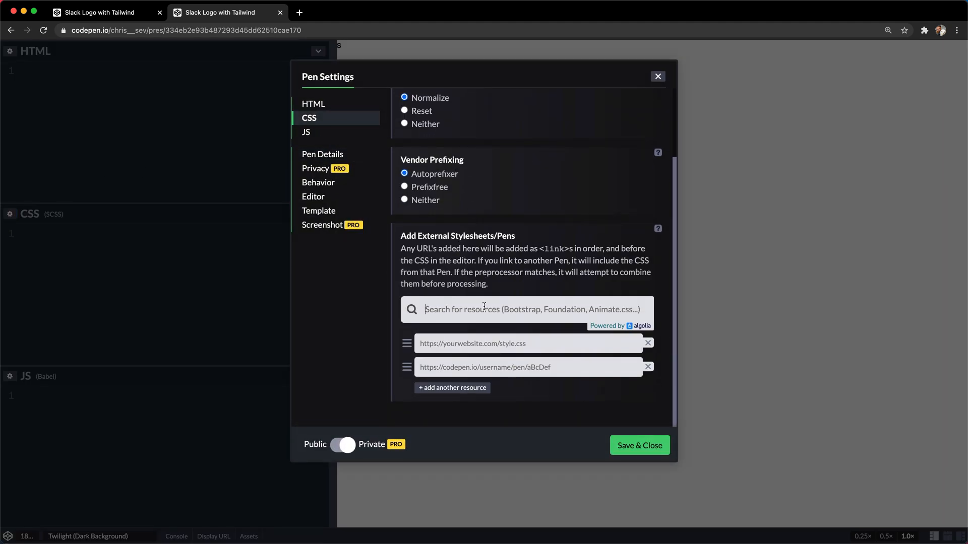
type("tailwind")
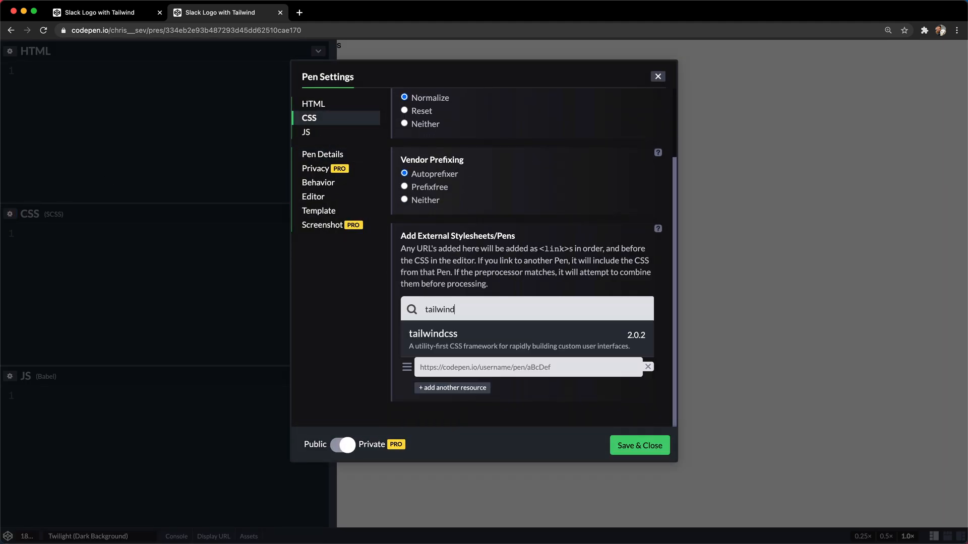
left_click(433, 334)
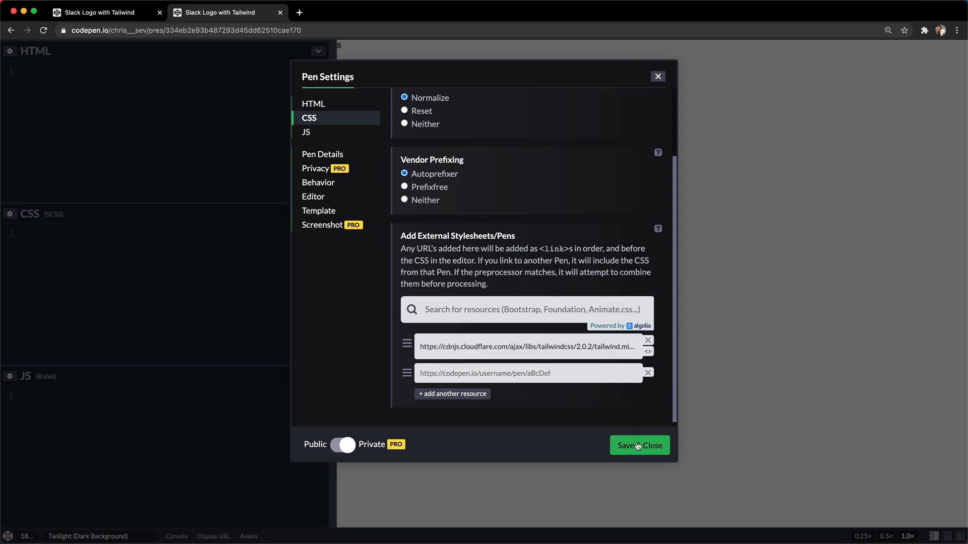
left_click(639, 446)
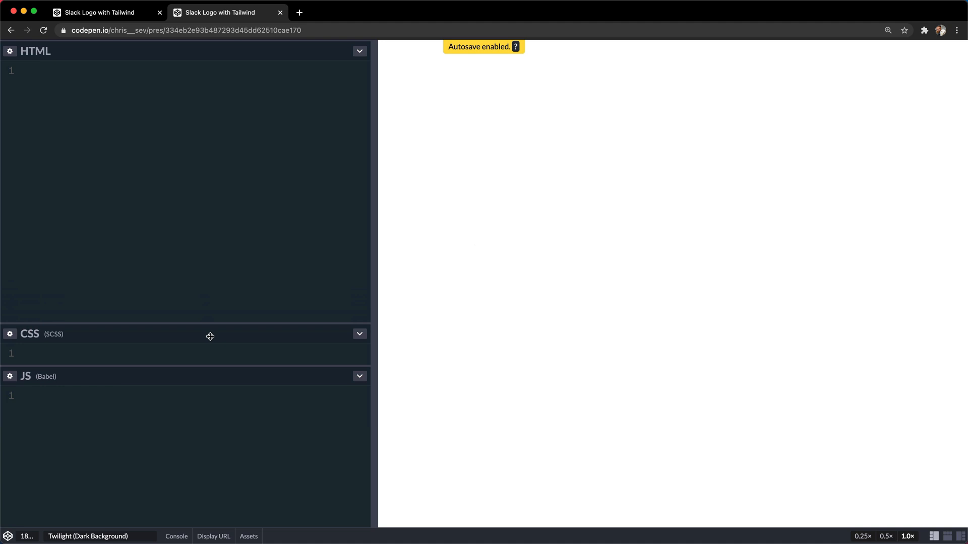
Write a wrapper div with min-h-screen bg-pink-400 flex items-center justify-center classes.
left_click(24, 535)
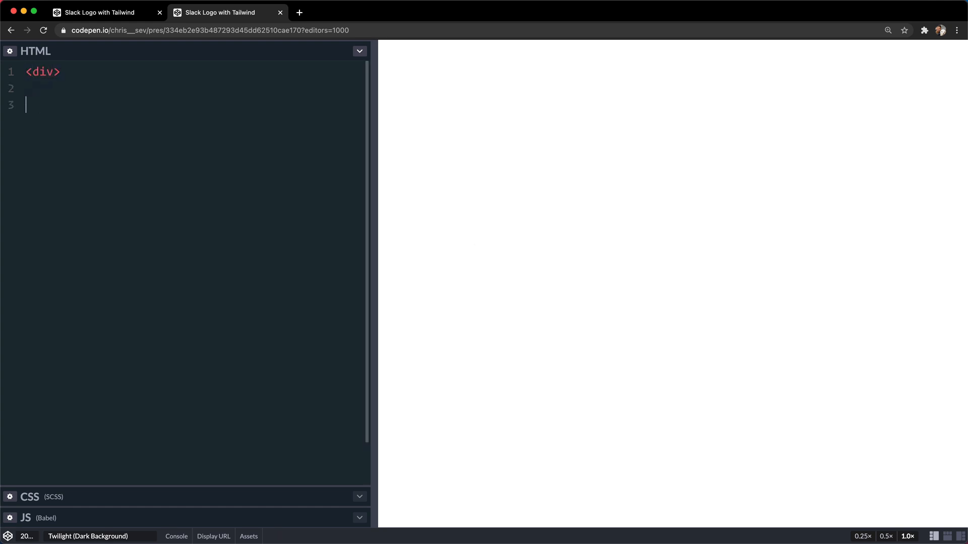
type("</div>")
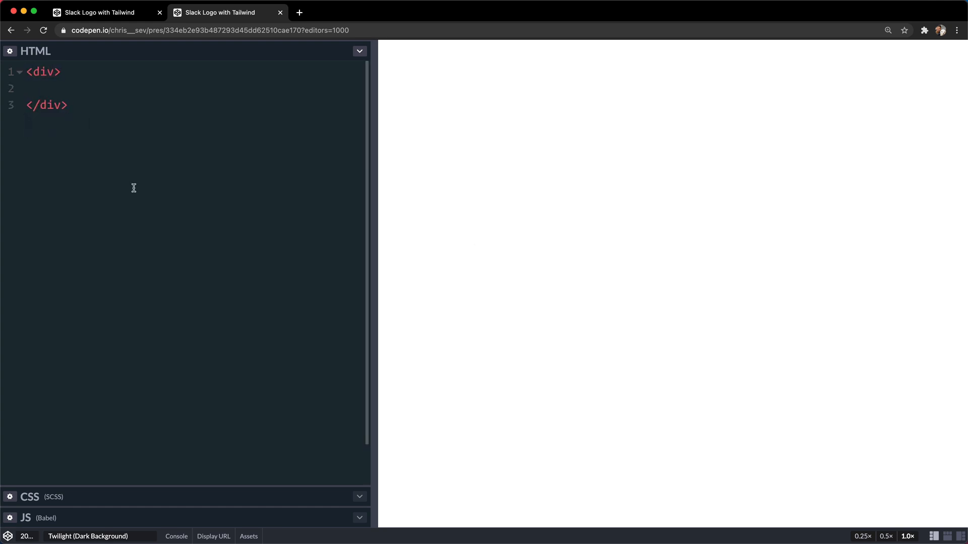
type("c")
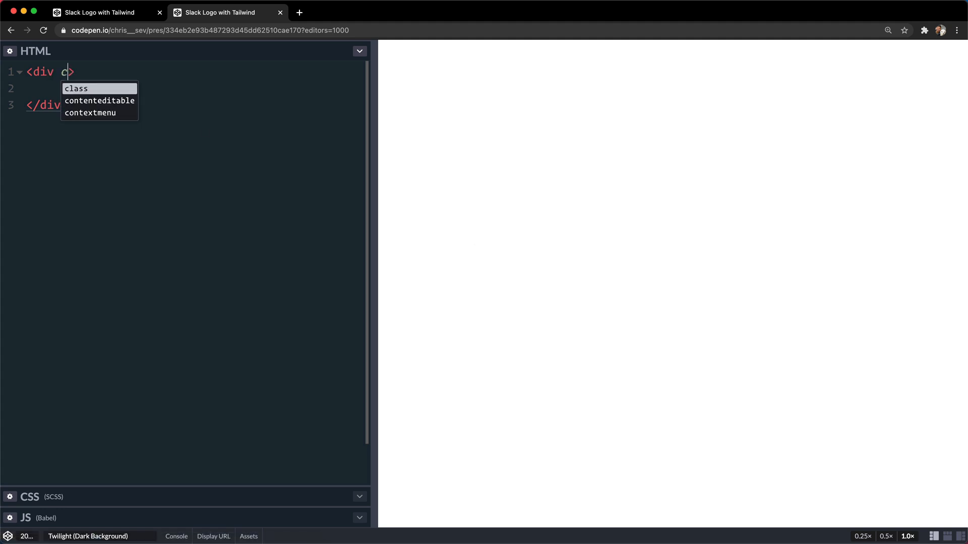
type("class=\"min-")
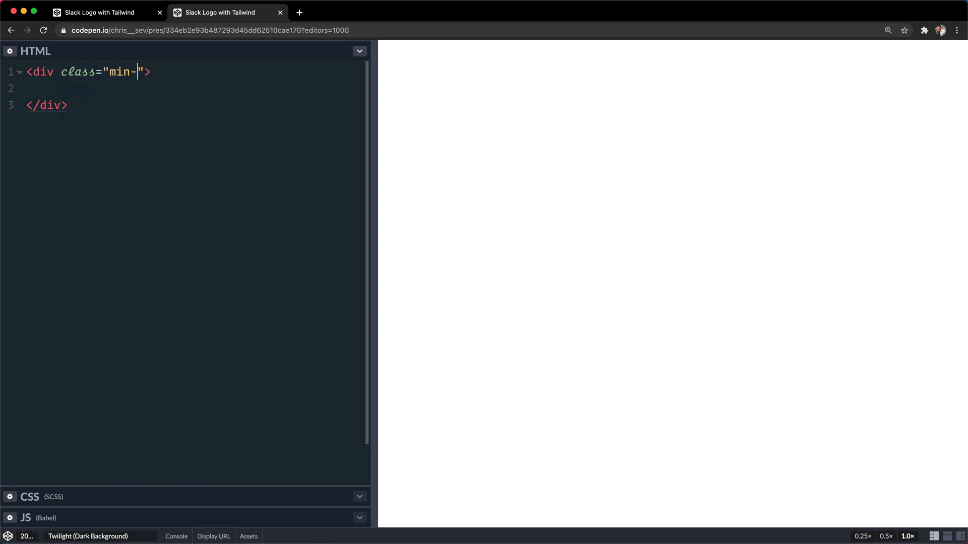
type("h-screen bg-")
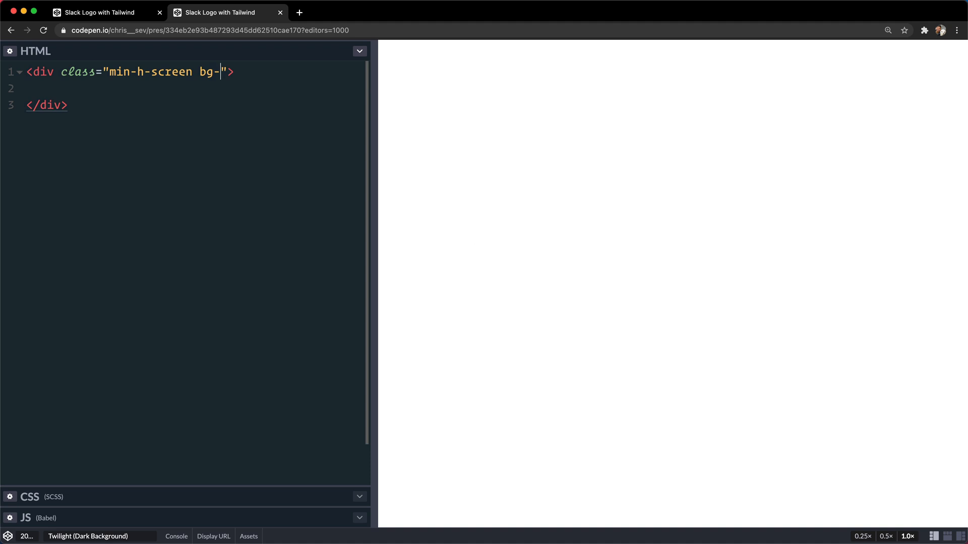
type("pink-400")
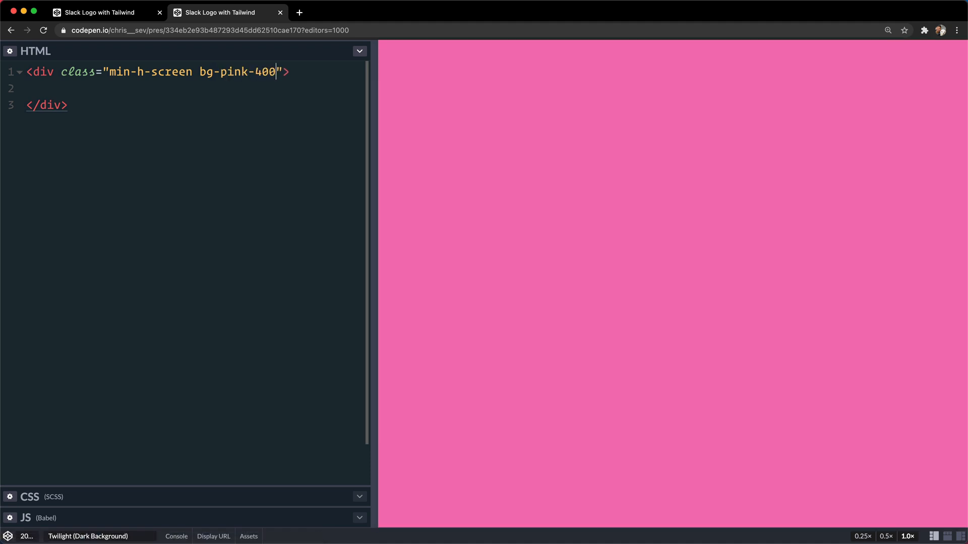
type("flex i")
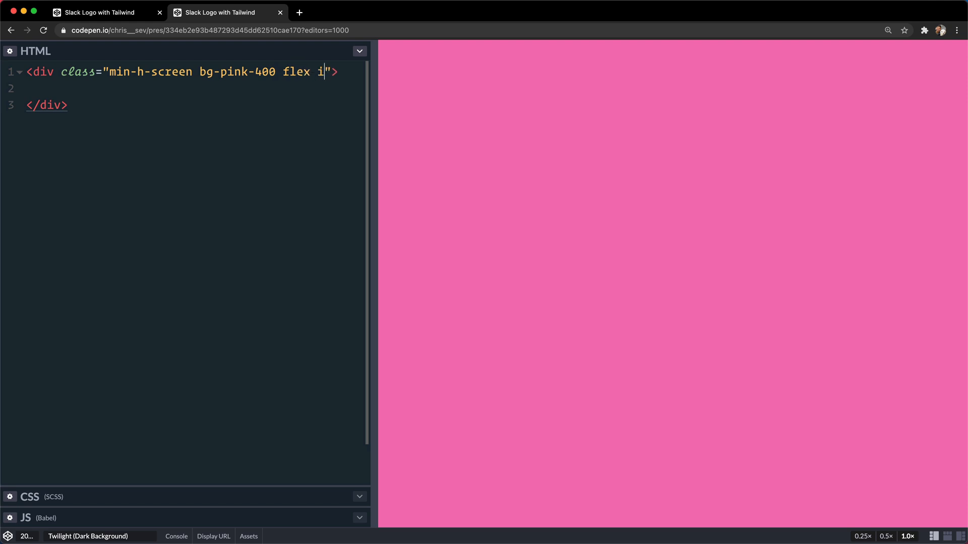
type("tems-center justif")
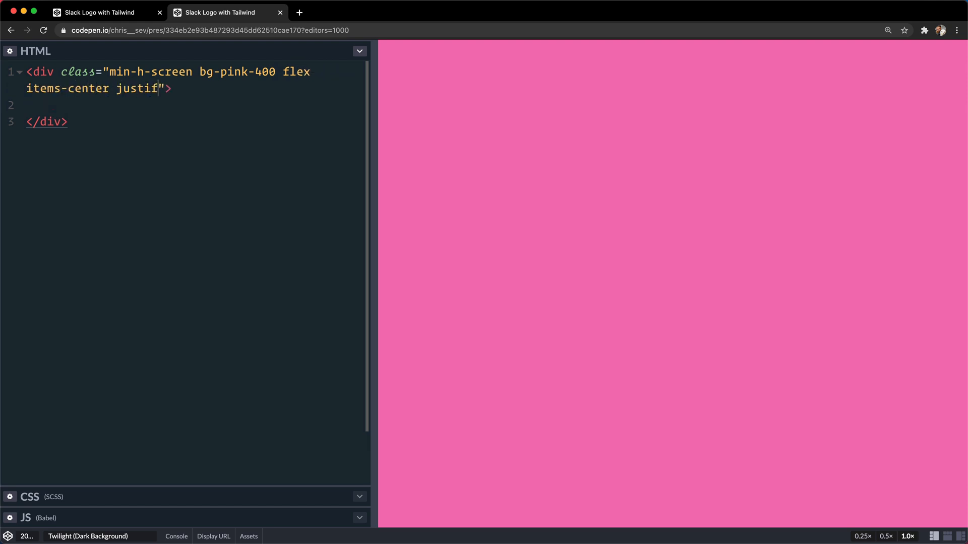
type("y-center")
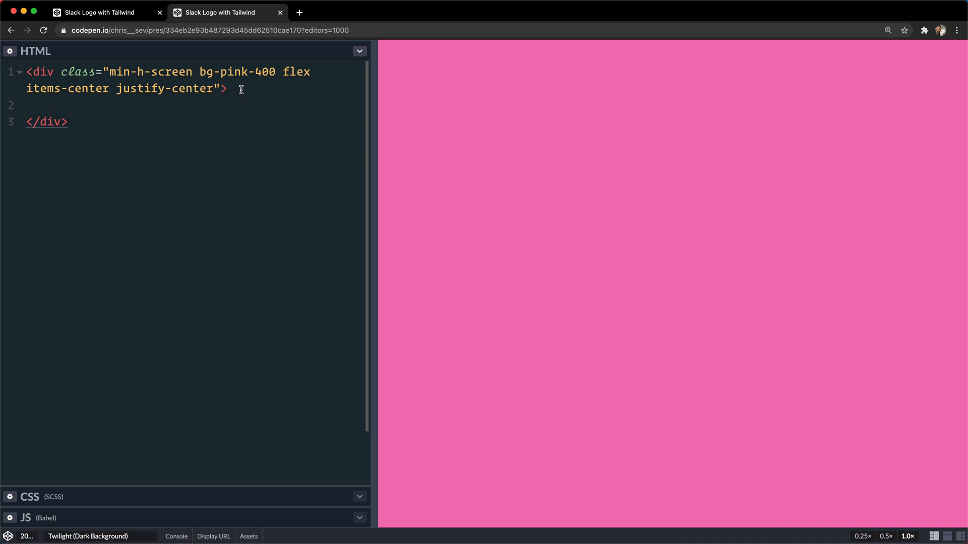
Add a circle div inside the wrapper with h-64 w-64 rounded-full classes.
key("Enter")
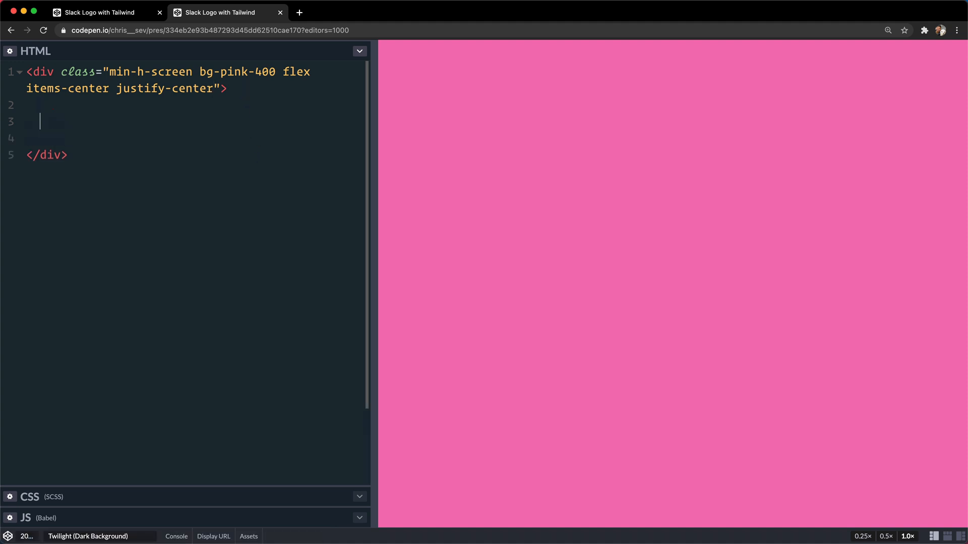
type("<div>")
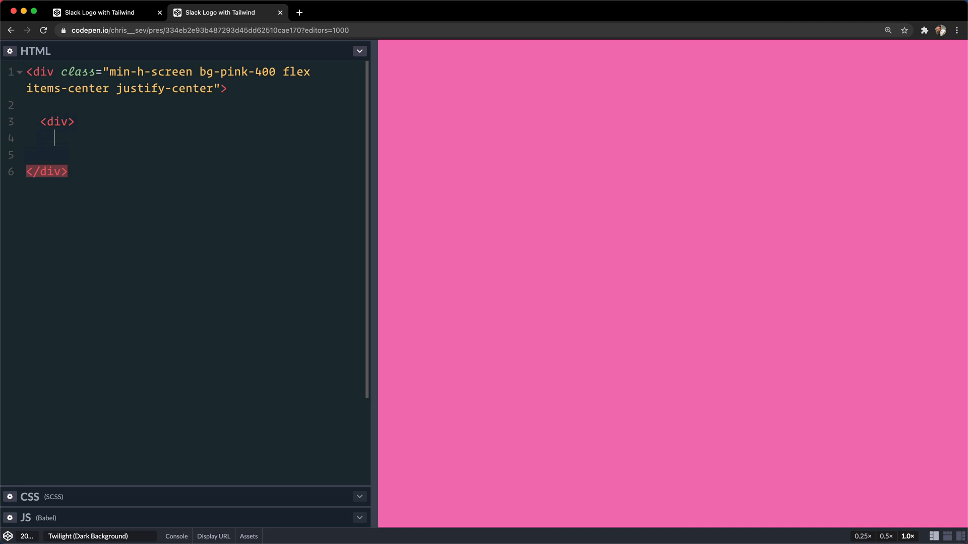
type("</div>")
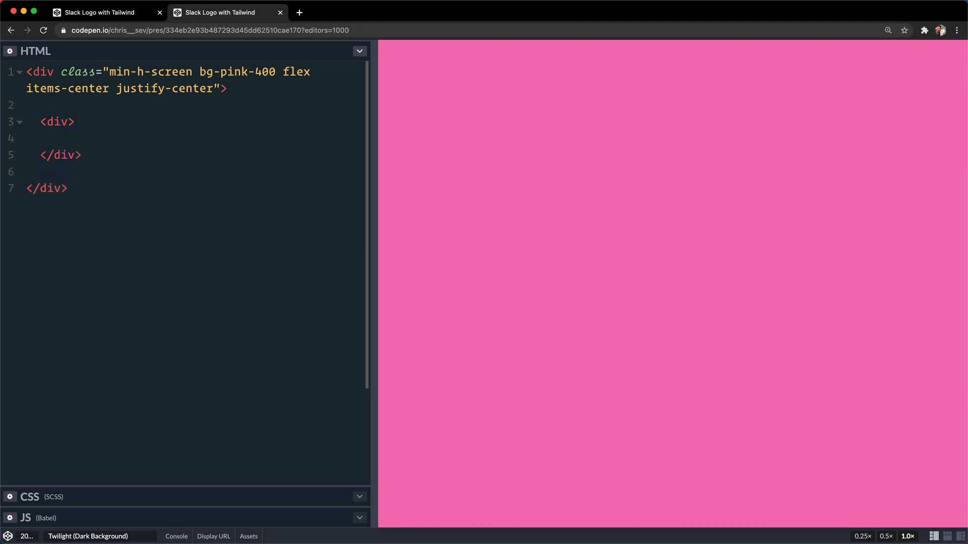
type("class=\"bg-white")
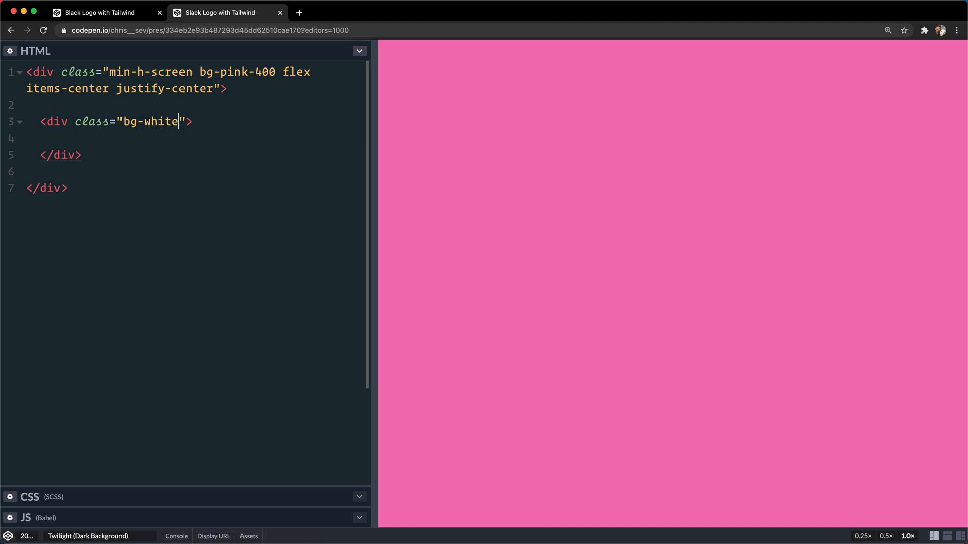
type("h-64")
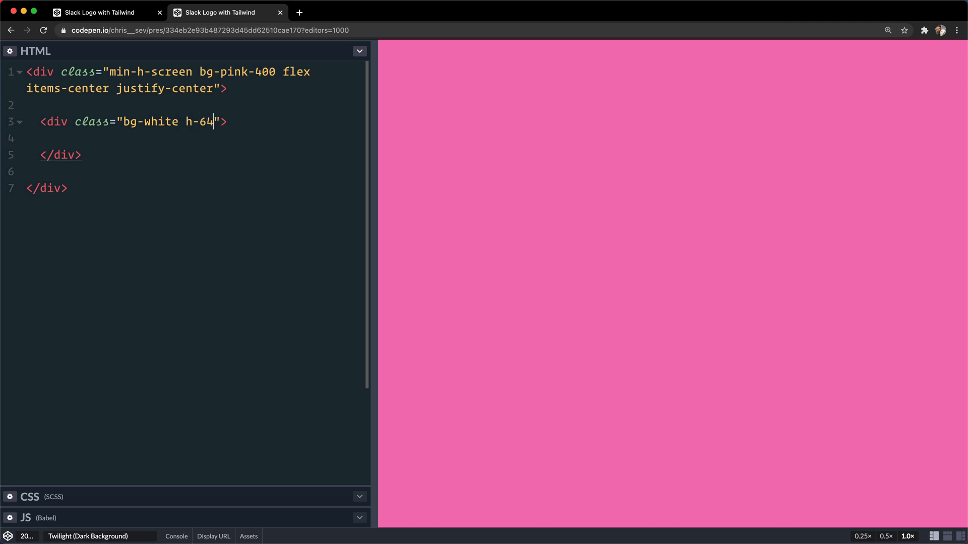
type("w-64")
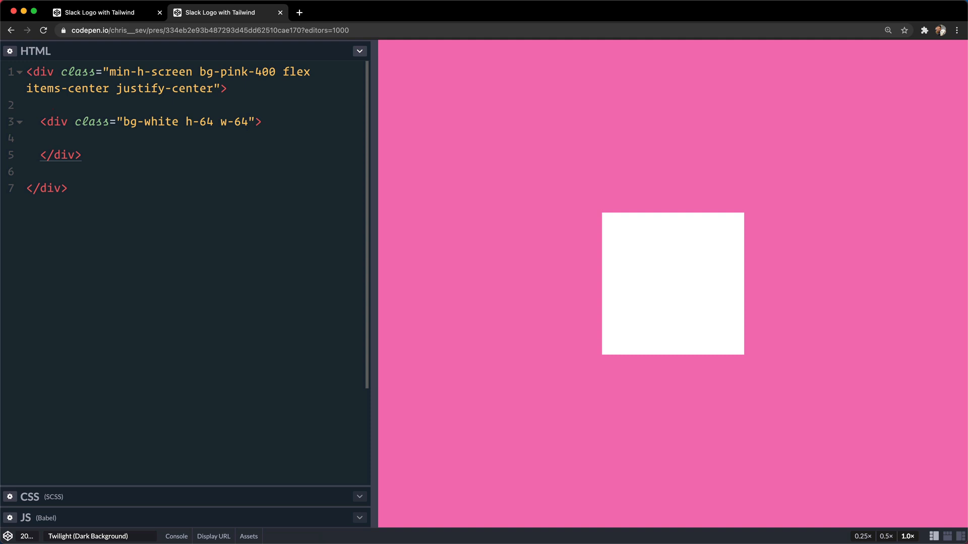
type("rounded-")
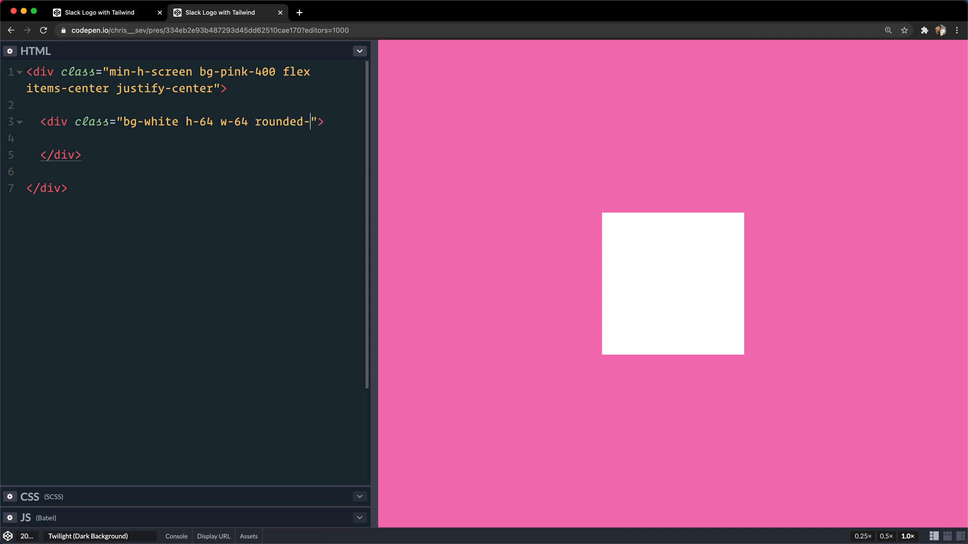
type("full")
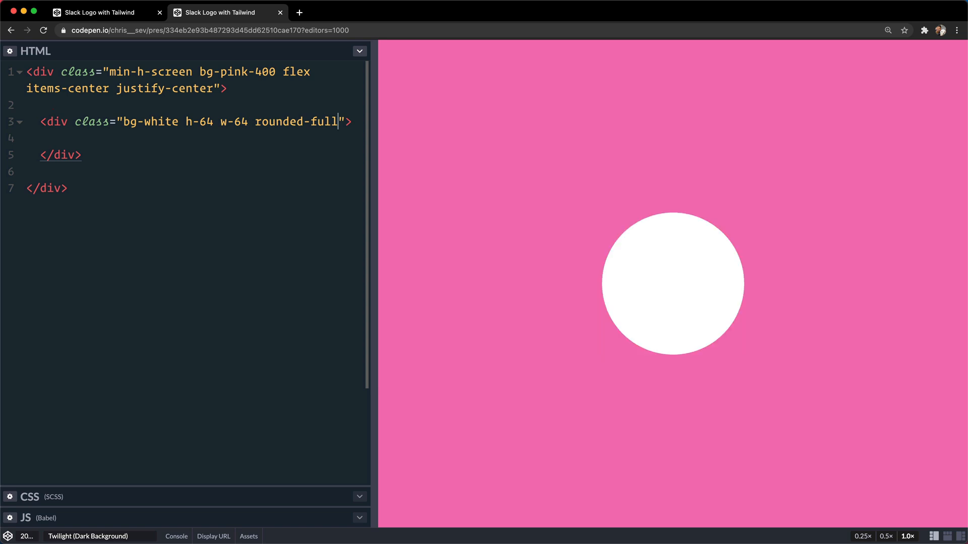
Add shadow-2xl and p-10 to the circle div's classes.
type("shad")
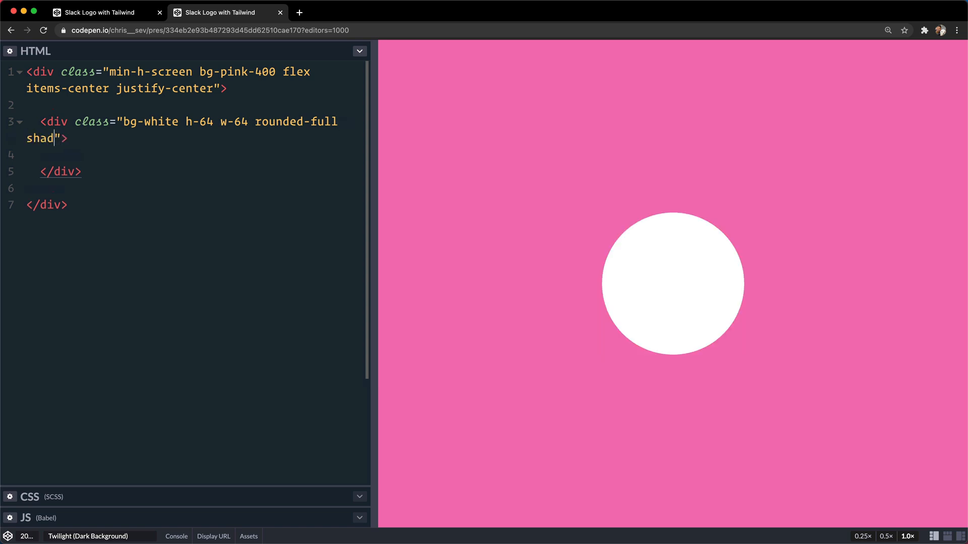
type("ow-")
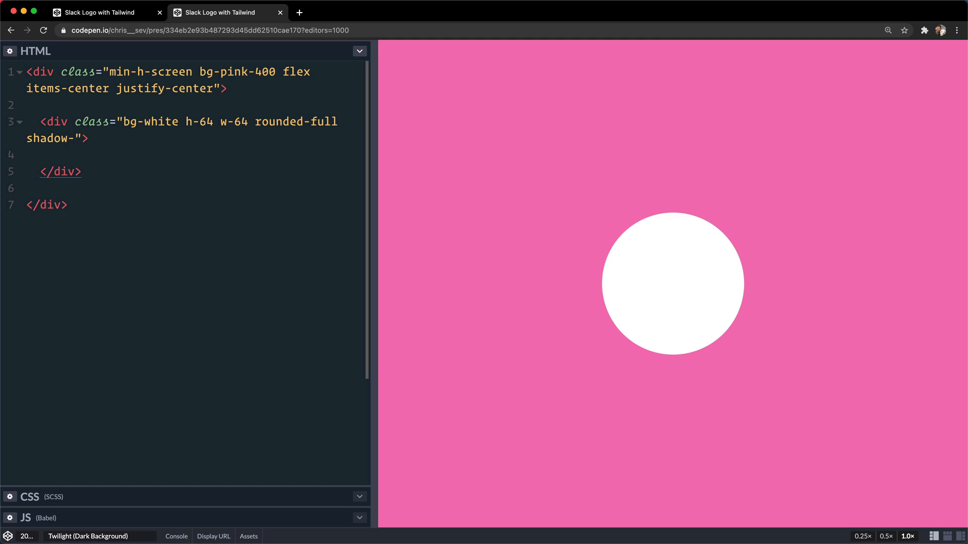
type("2xl")
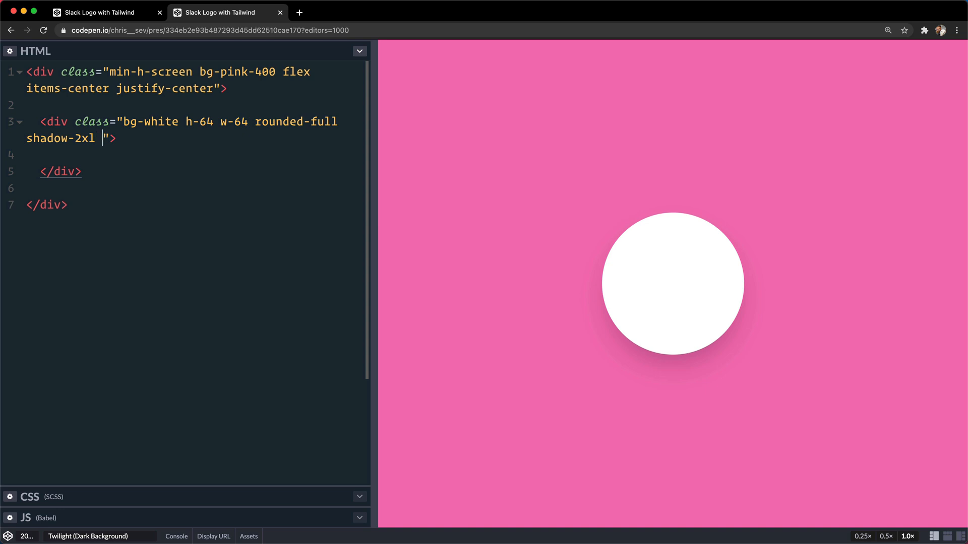
type("p")
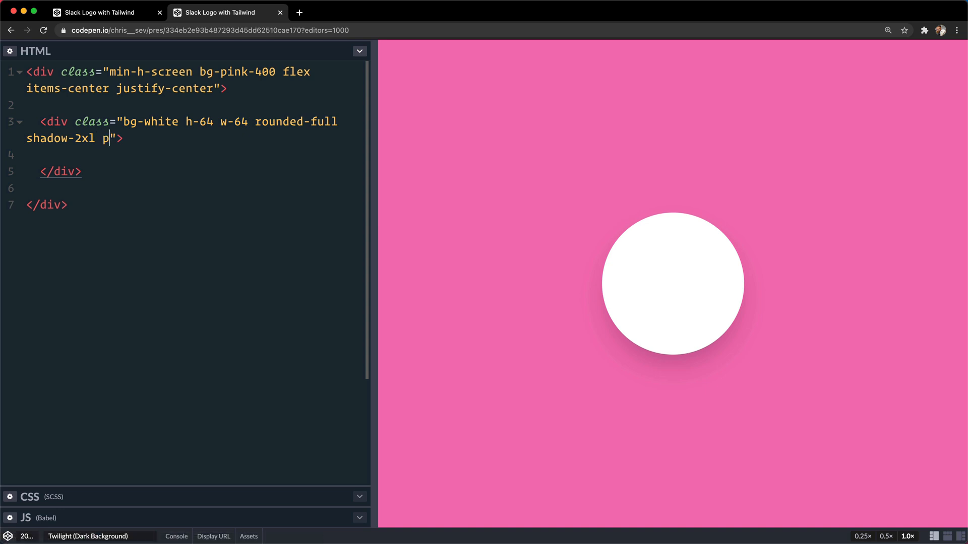
type("-10")
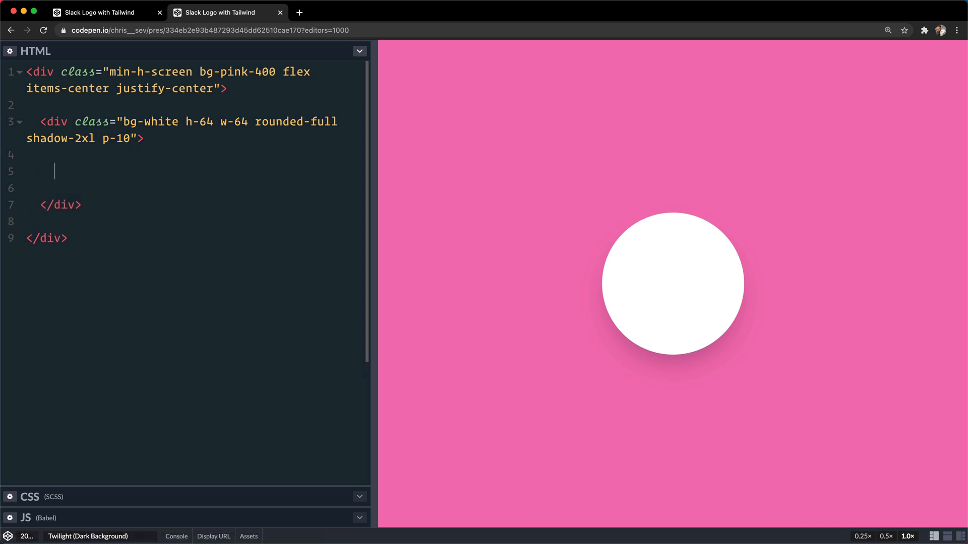
Add a grid div inside the circle holding blues, greens, reds and oranges comments.
type("<div>")
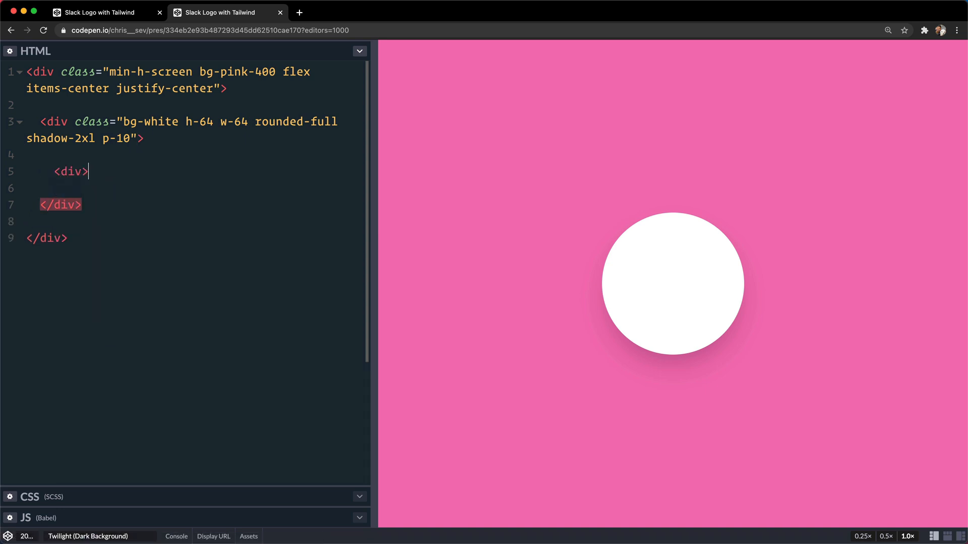
type("</div>")
type("<!-- grid -->")
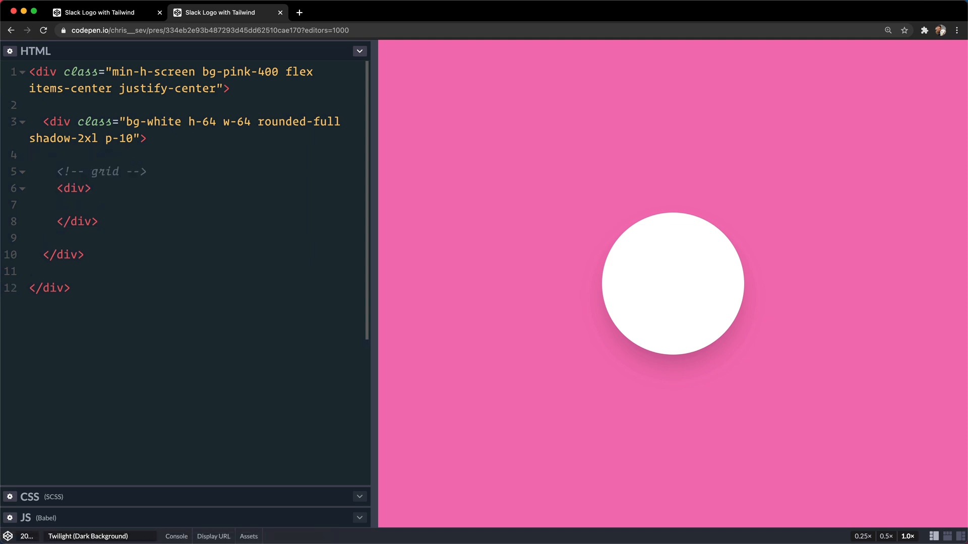
type("blues -->")
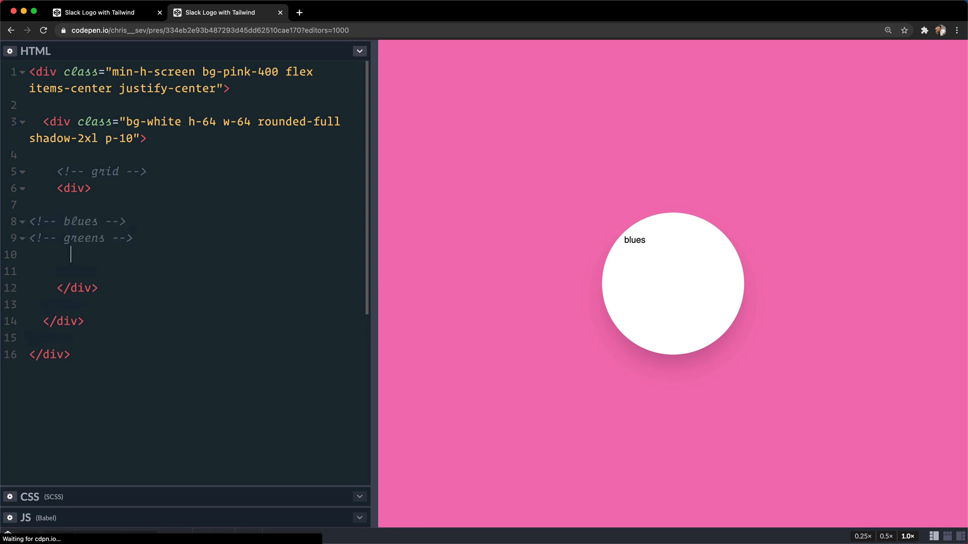
type("<!-- reds -->")
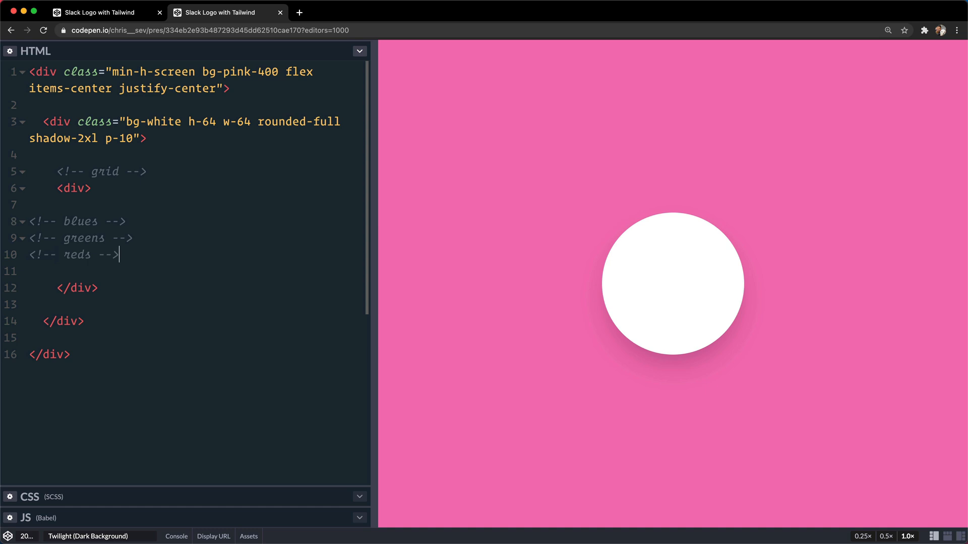
type("oranges -->")
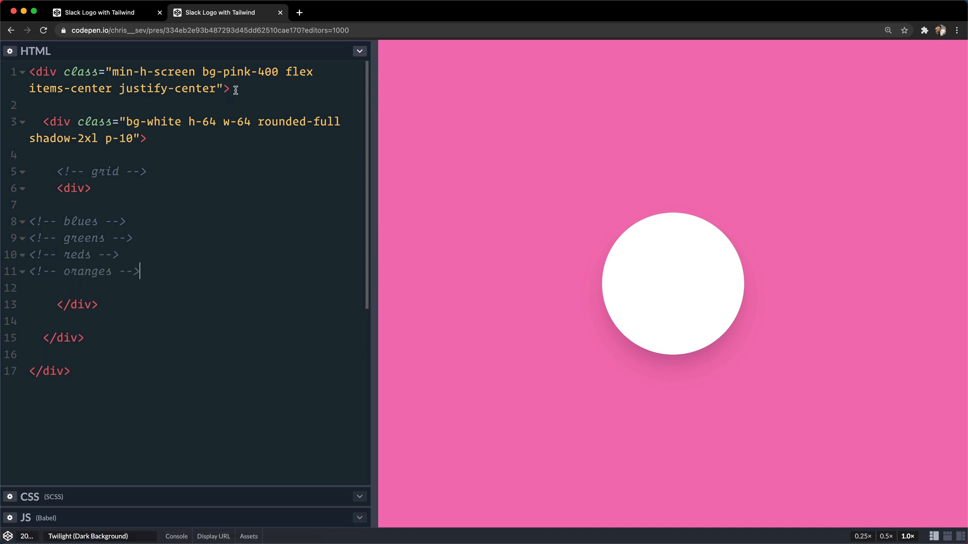
mouse_move(148, 231)
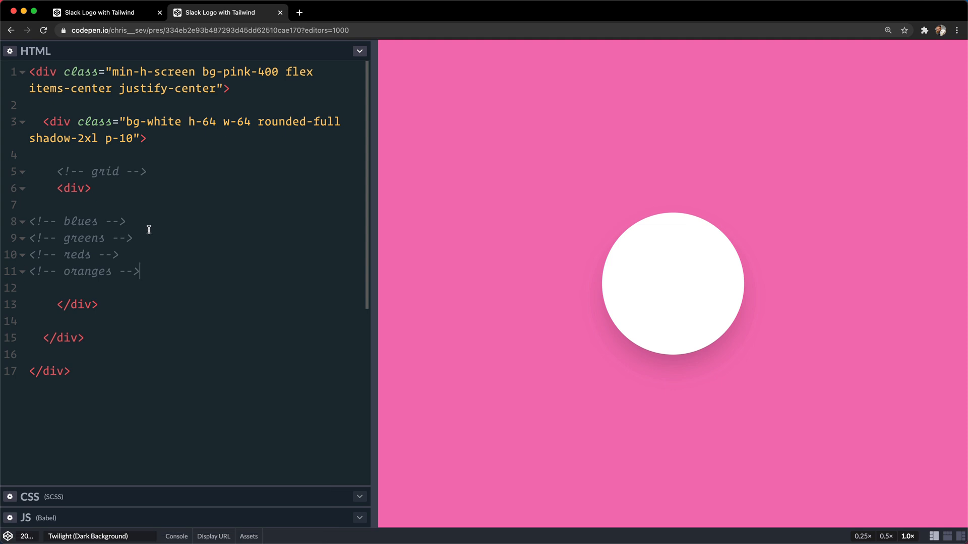
left_click(103, 12)
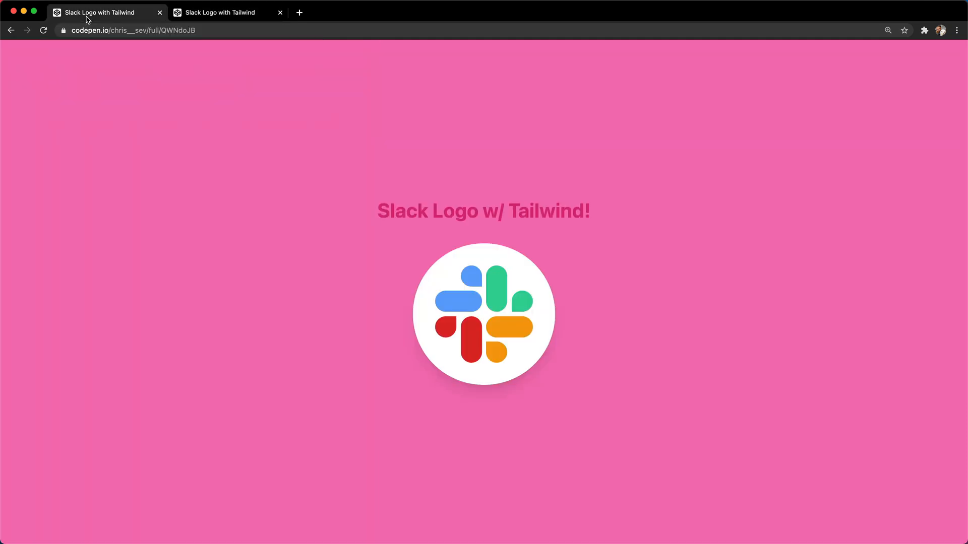
mouse_move(517, 300)
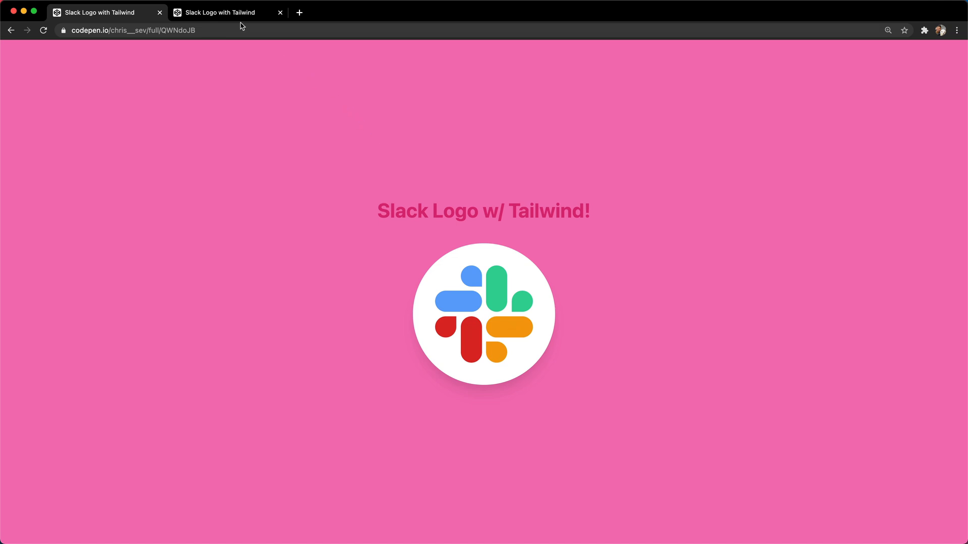
left_click(231, 12)
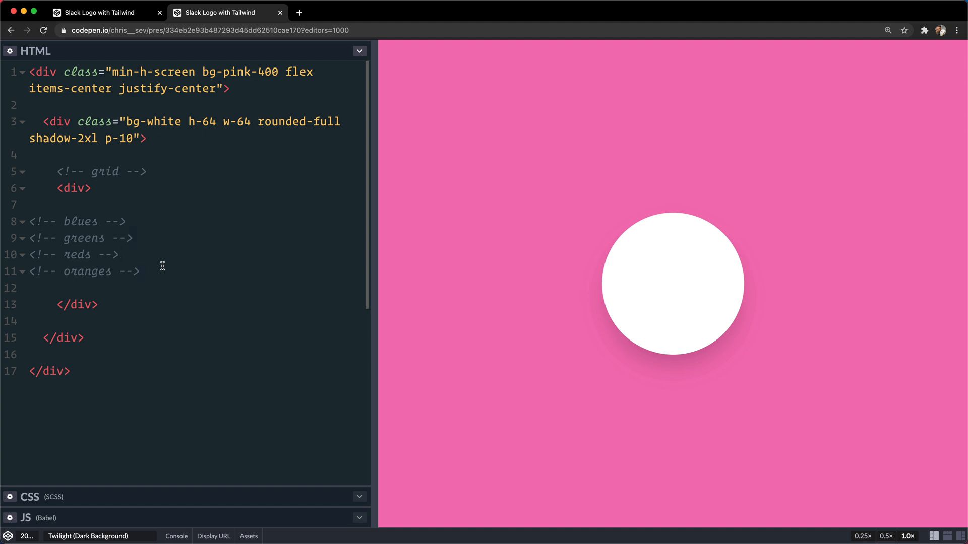
Put two empty divs under every colour comment and give the blue pair bg-blue-400.
key("Enter")
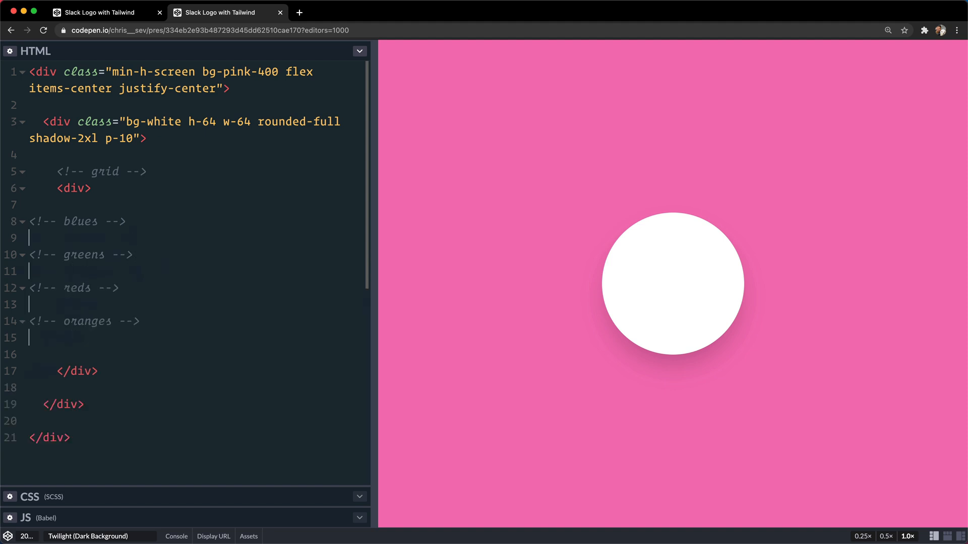
type("<div></di")
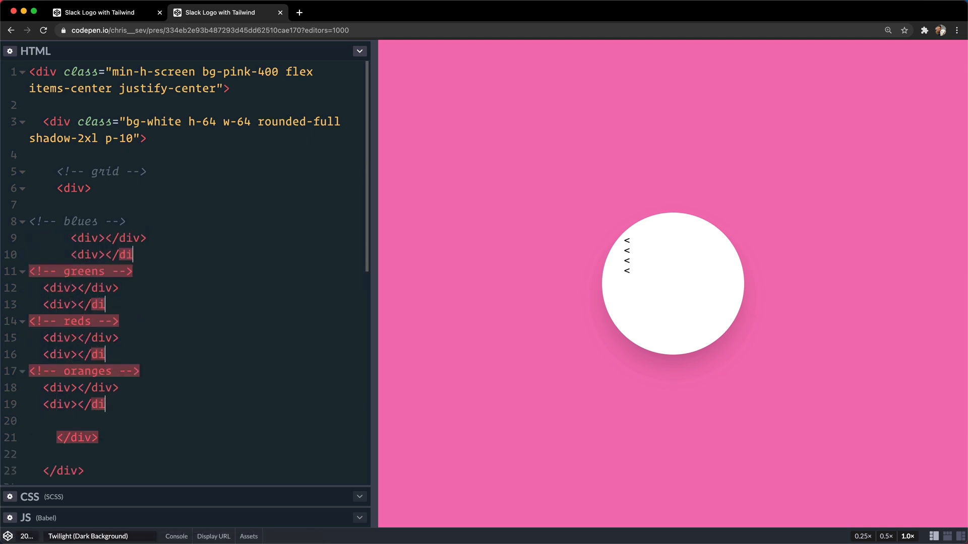
key("Cmd+s")
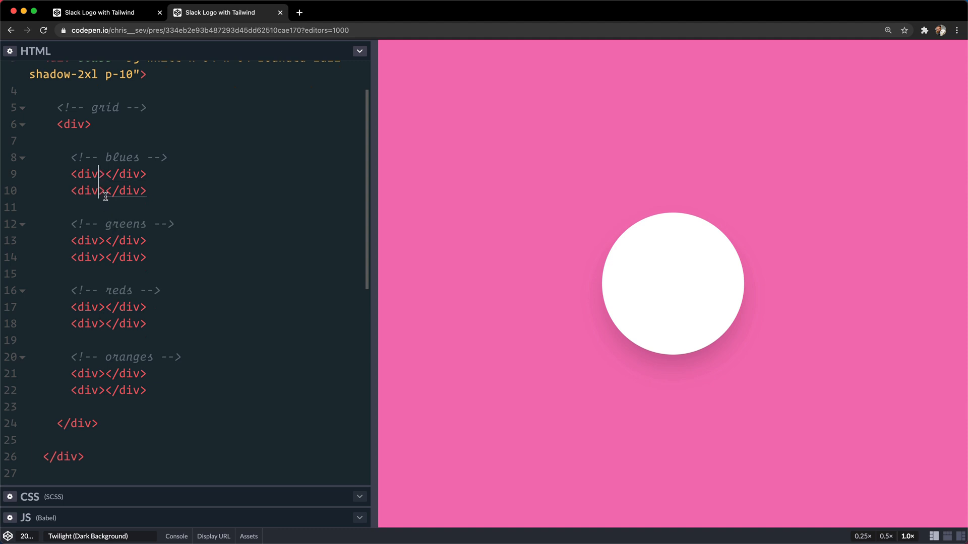
type("class=\"\"")
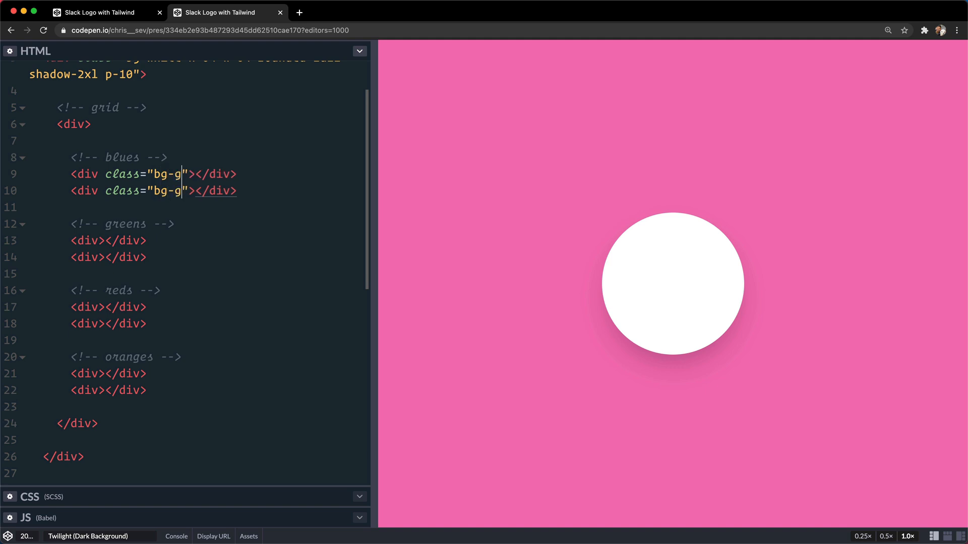
type("lue-400")
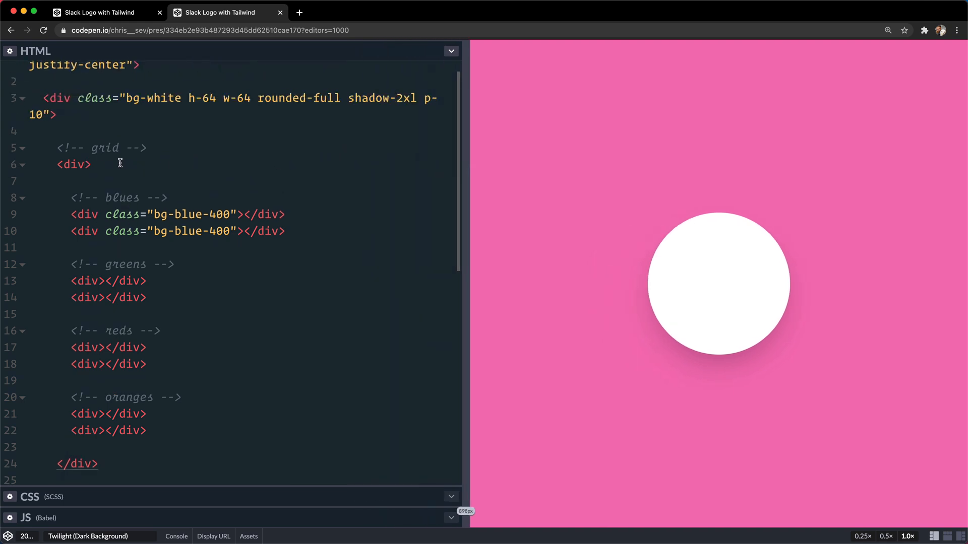
Give the inner div the classes grid grid-cols-4 grid-rows-4.
type("cjlas")
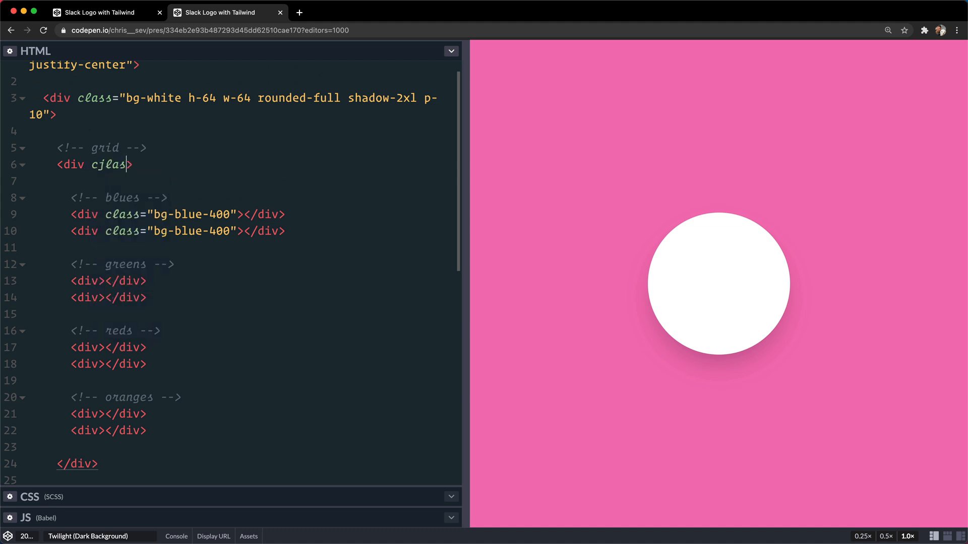
type("class=\"grid\"")
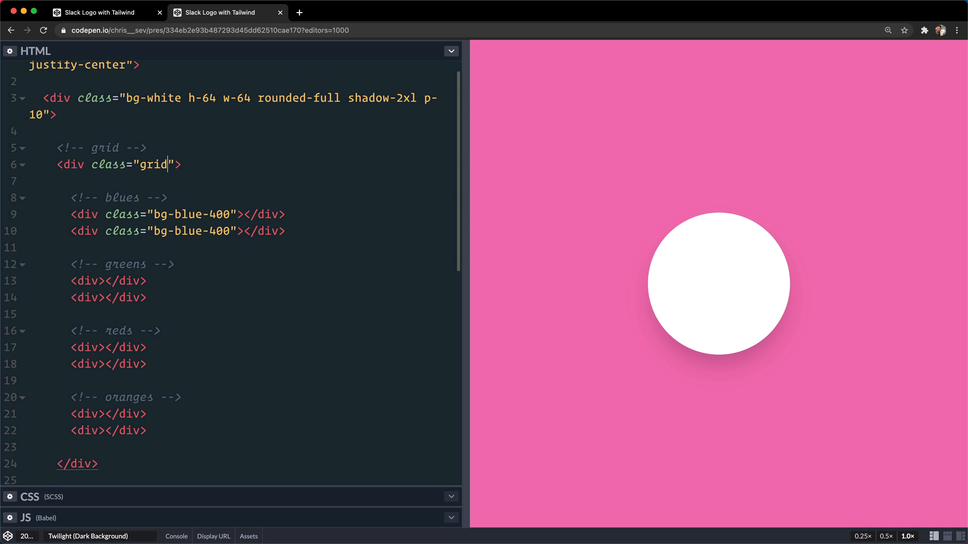
type("gr")
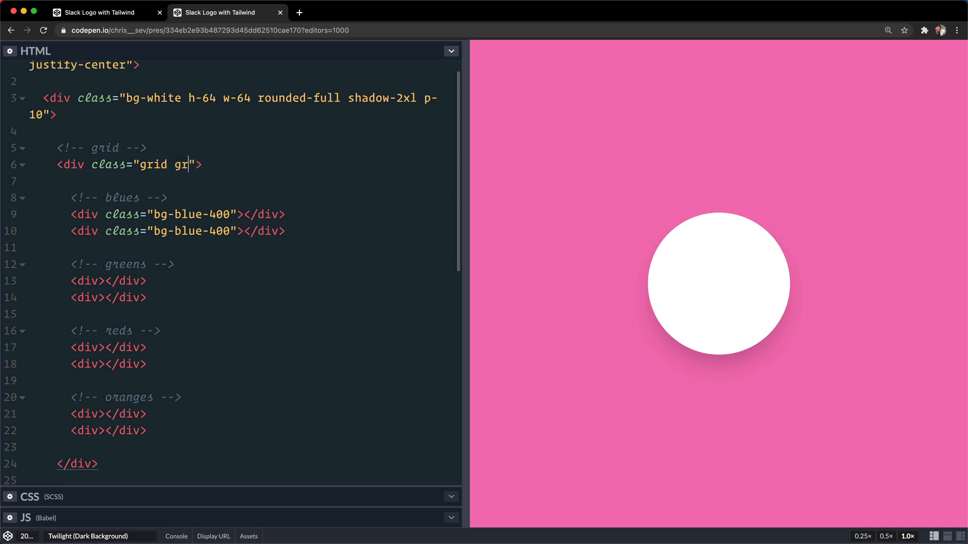
type("id-cols-4")
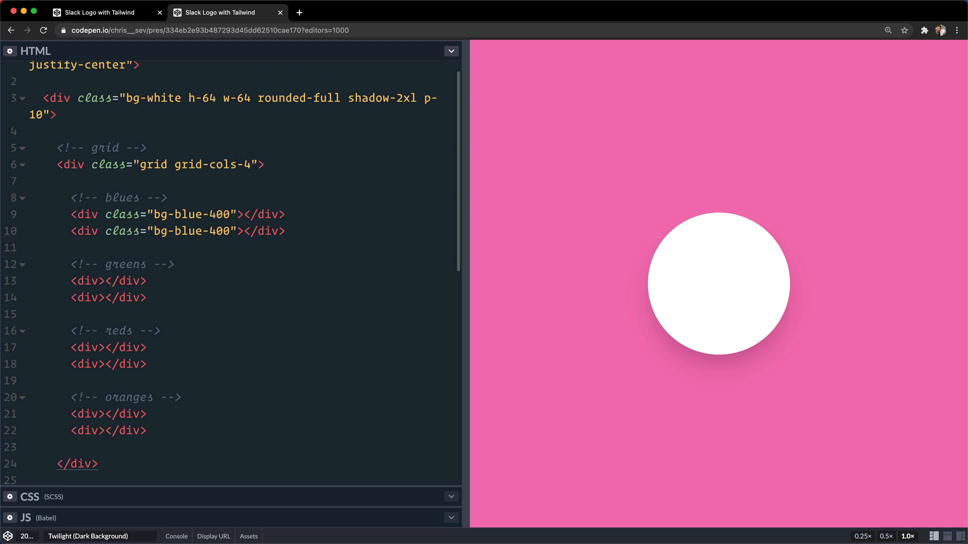
type("gri")
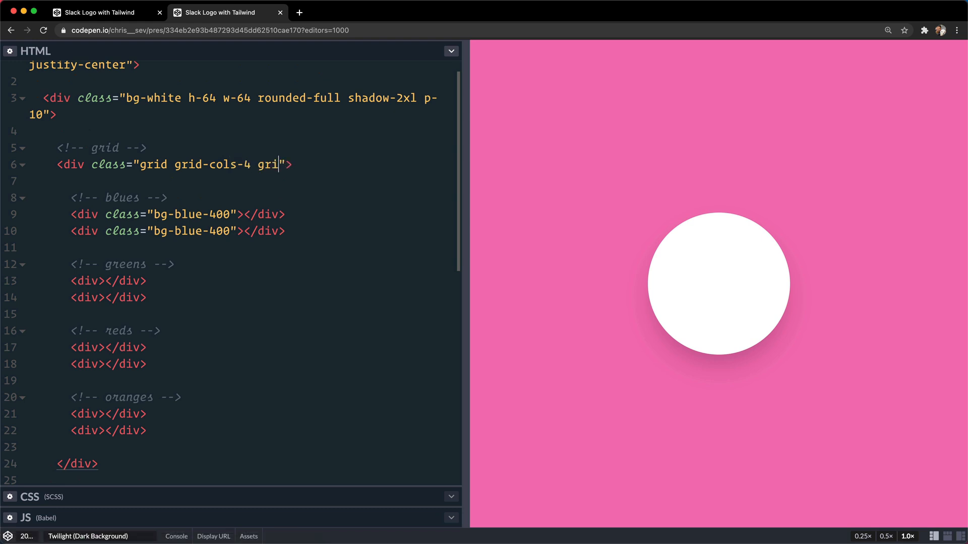
type("d-rows-4")
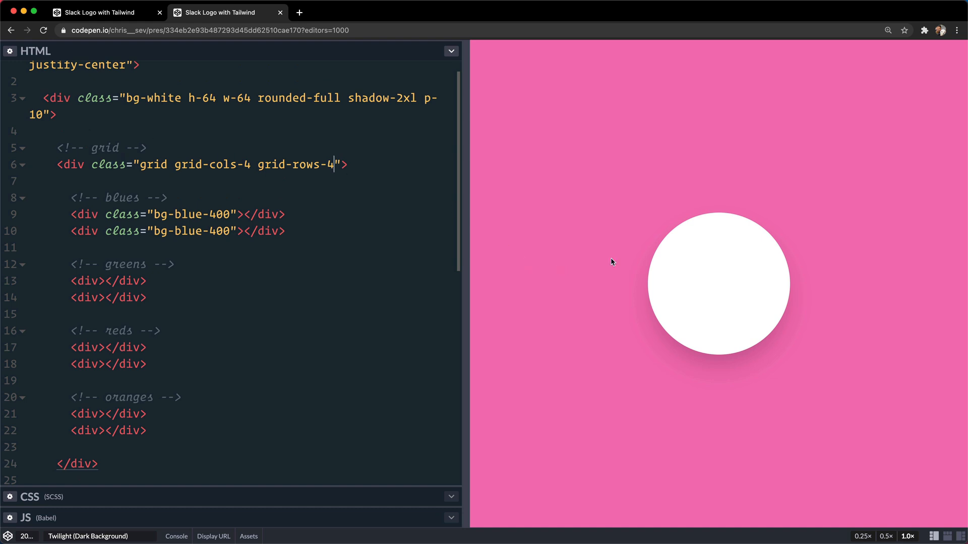
Open developer tools on the preview and select the grid div to view its styles.
right_click(612, 263)
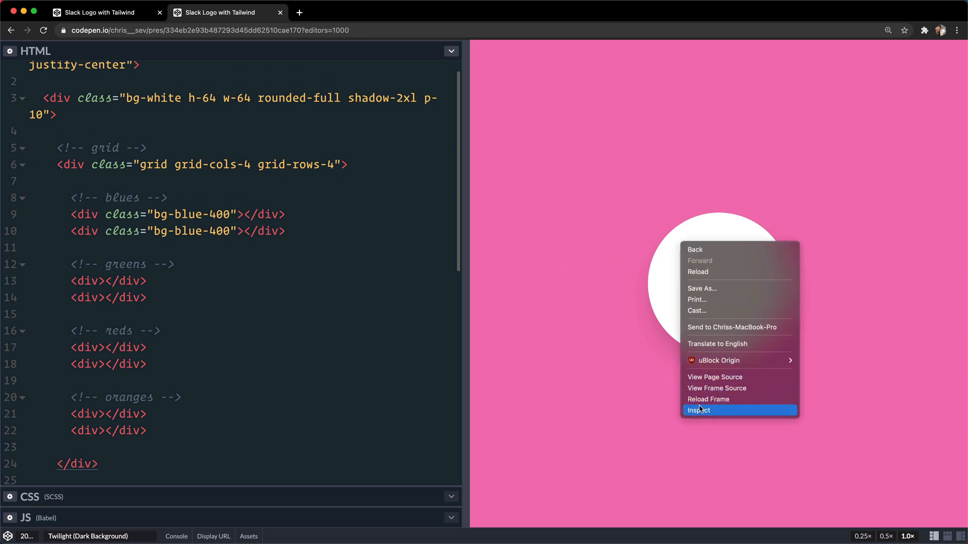
left_click(698, 410)
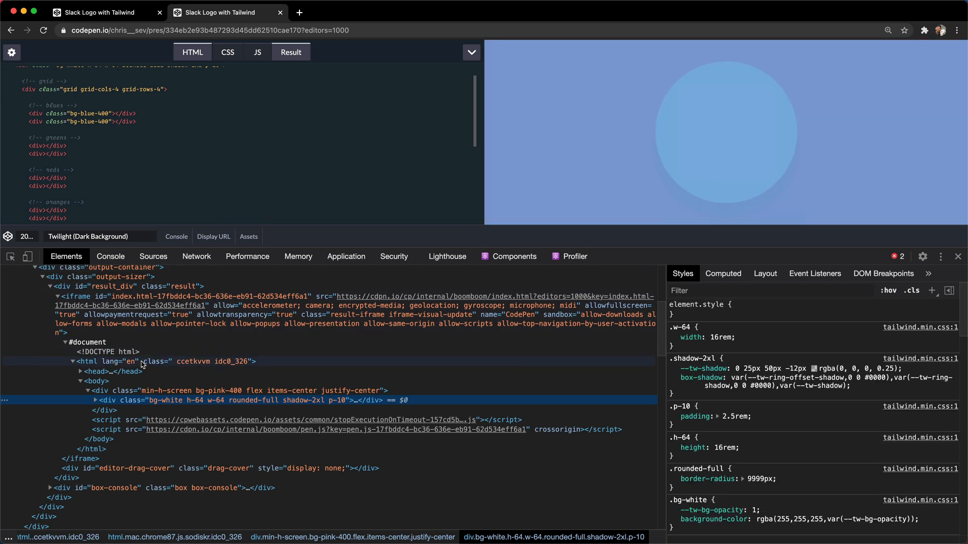
left_click(96, 401)
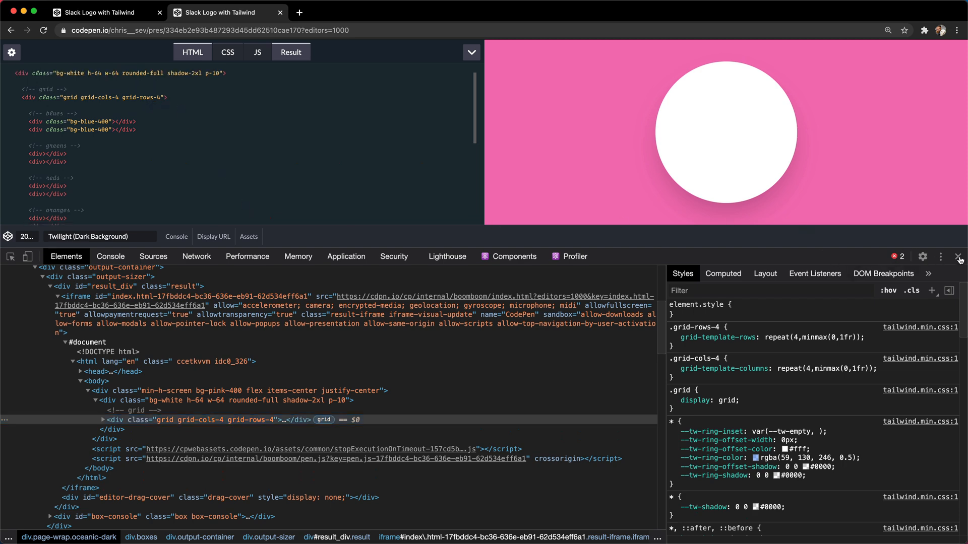
Add w-full h-full, then colour the pairs bg-green-400, bg-red-600 and bg-yellow-500.
left_click(957, 257)
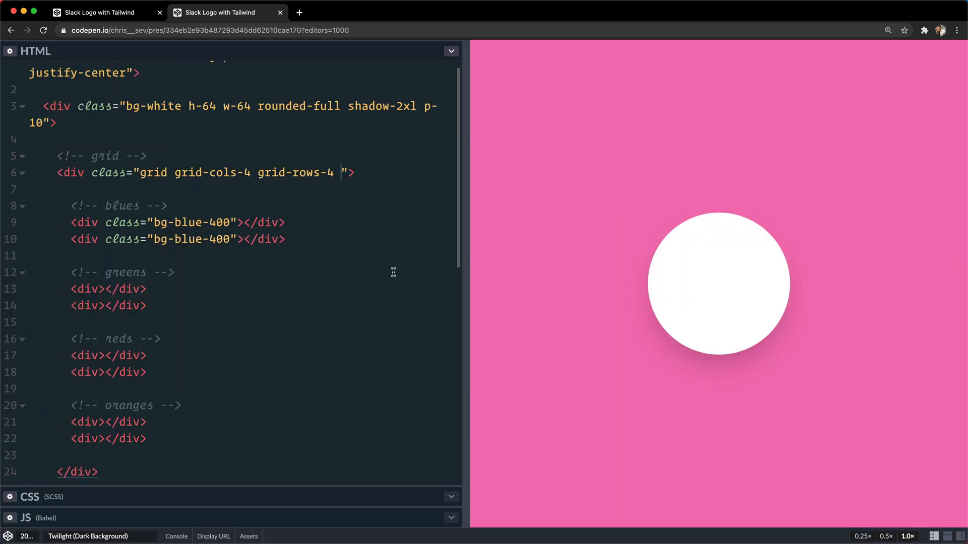
type("w-full h-full")
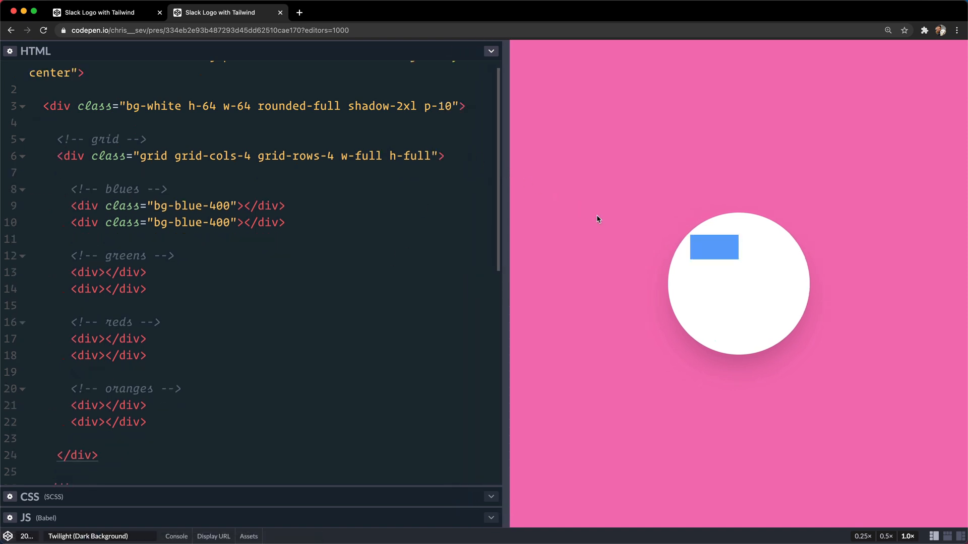
mouse_move(702, 246)
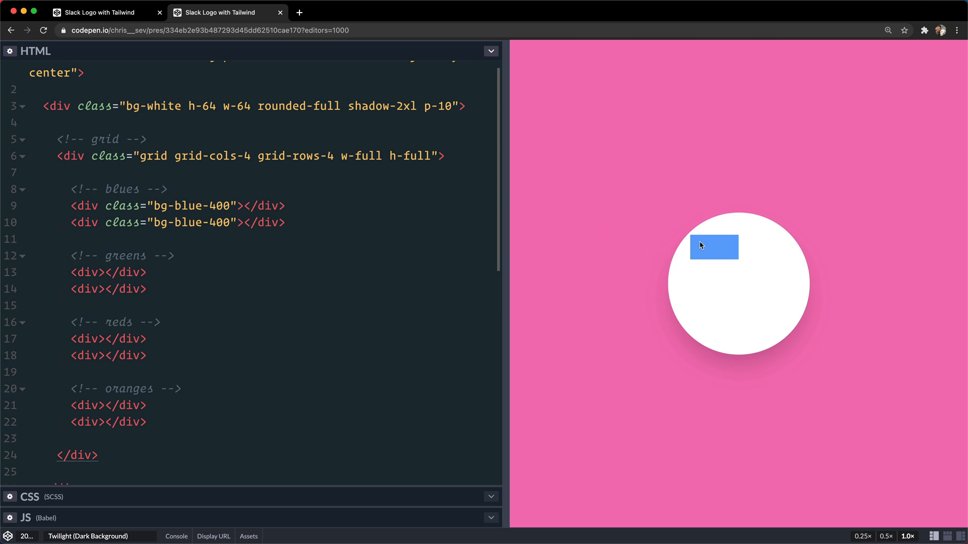
mouse_move(244, 248)
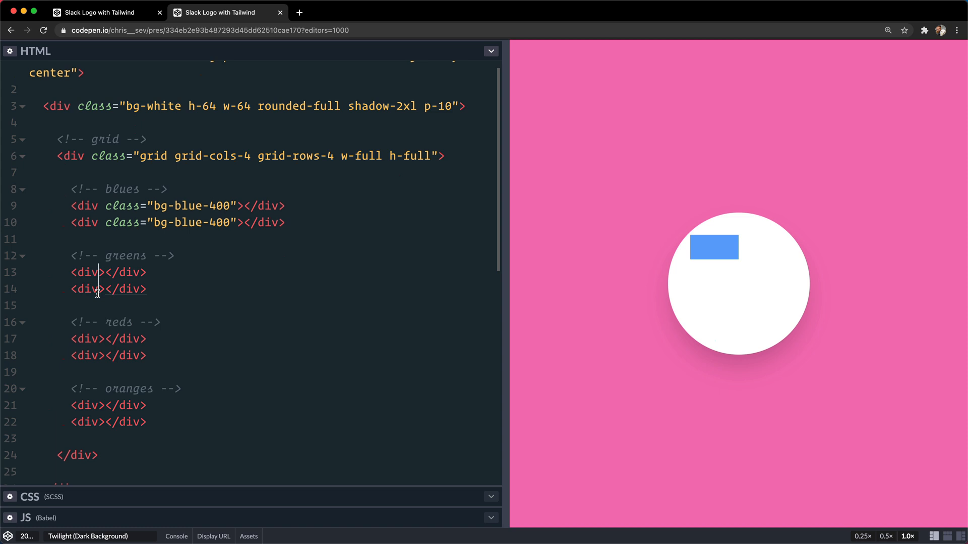
type("class=\"bg-g\"")
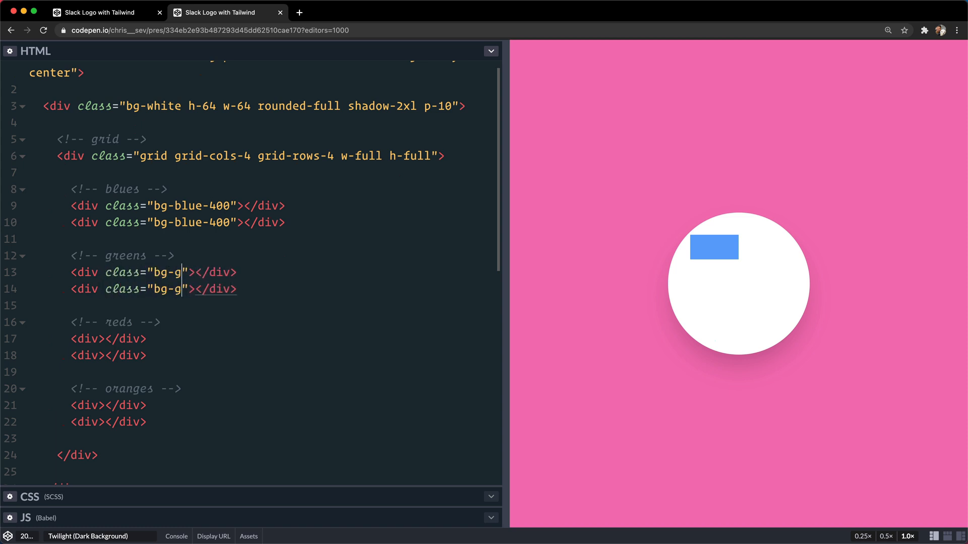
type("reen-400")
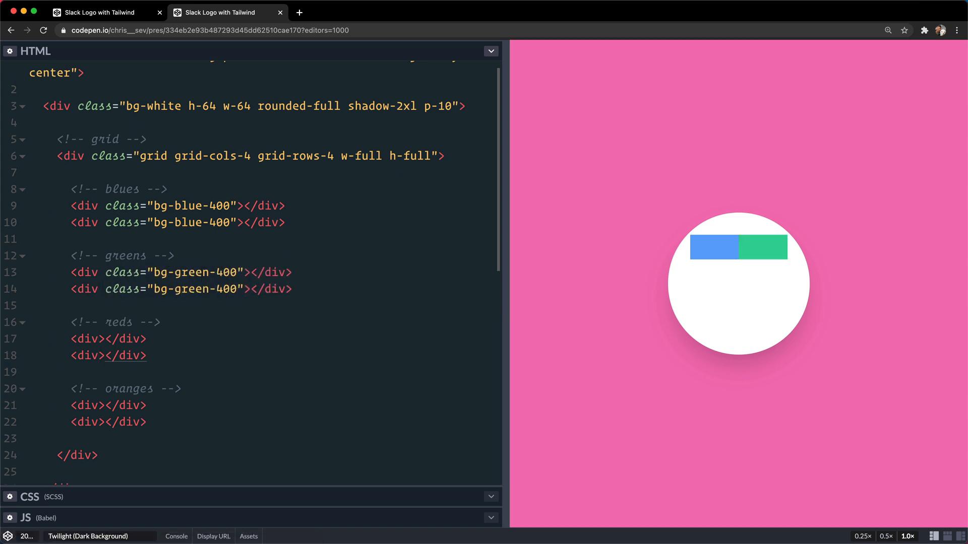
type("class=\"bg-red\"")
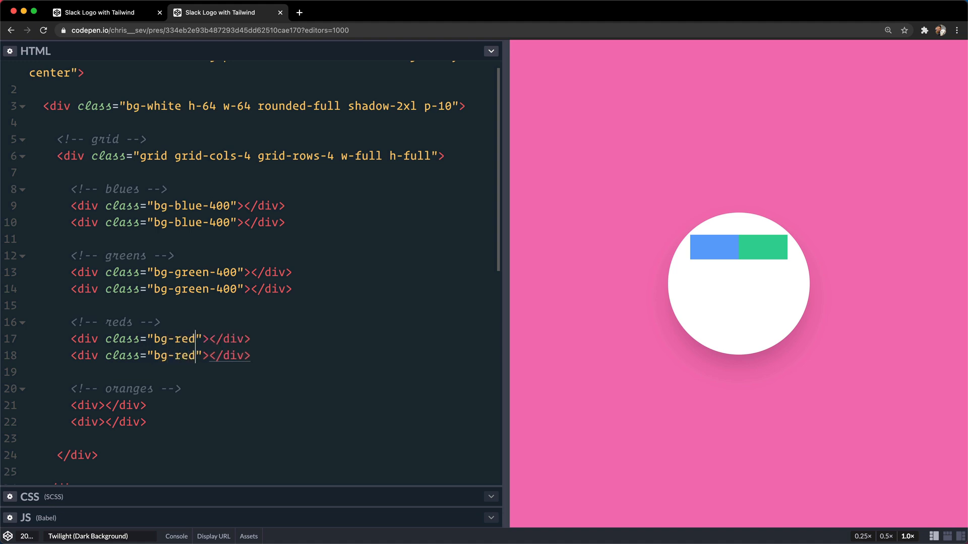
type("-600")
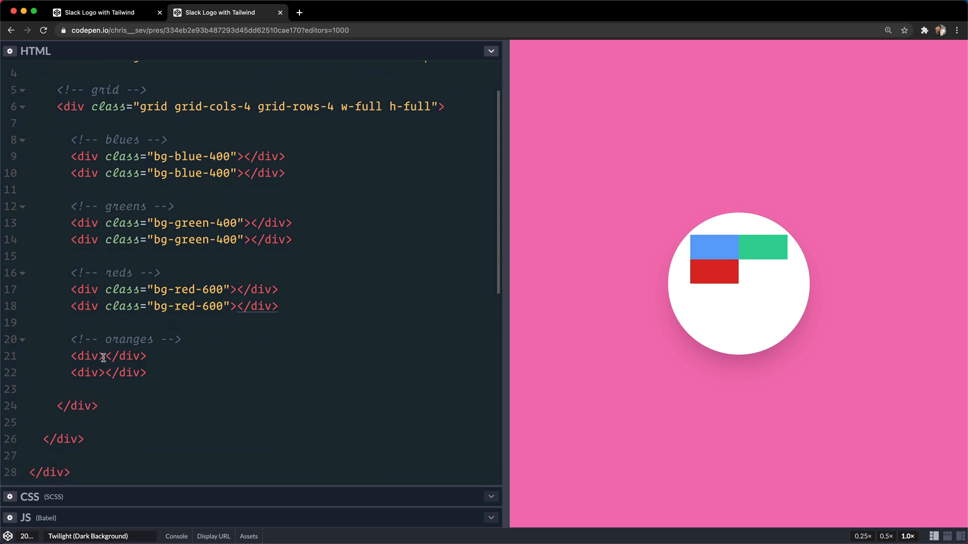
type("class=\"")
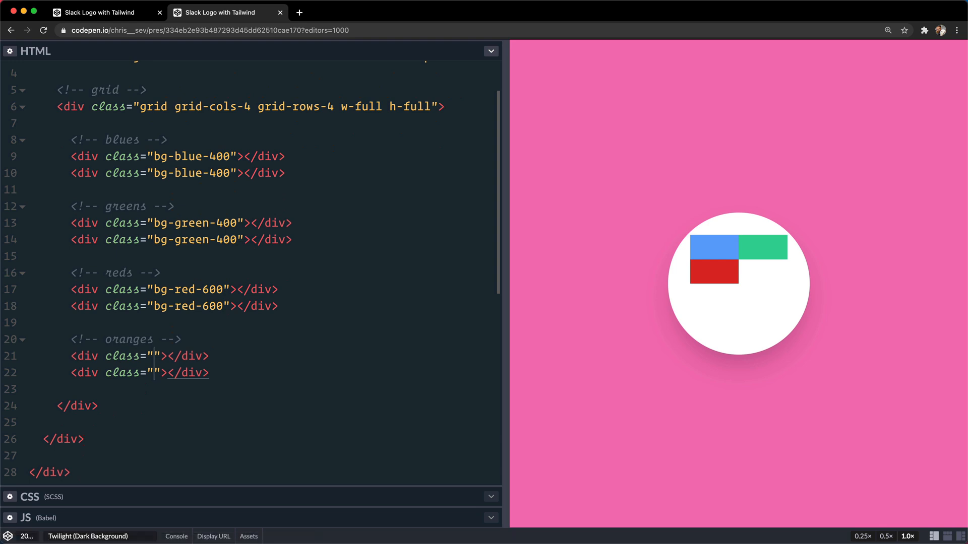
type("bg-yellow-500")
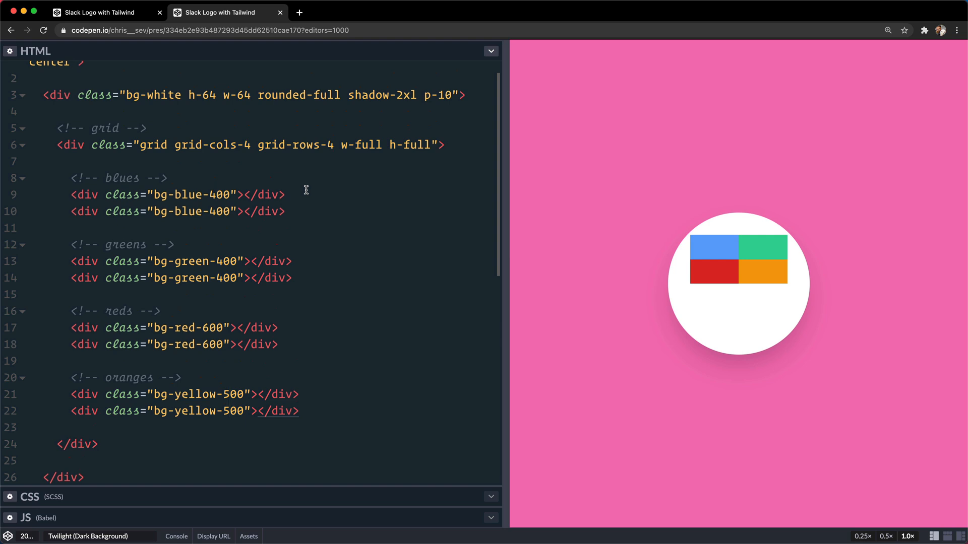
mouse_move(303, 184)
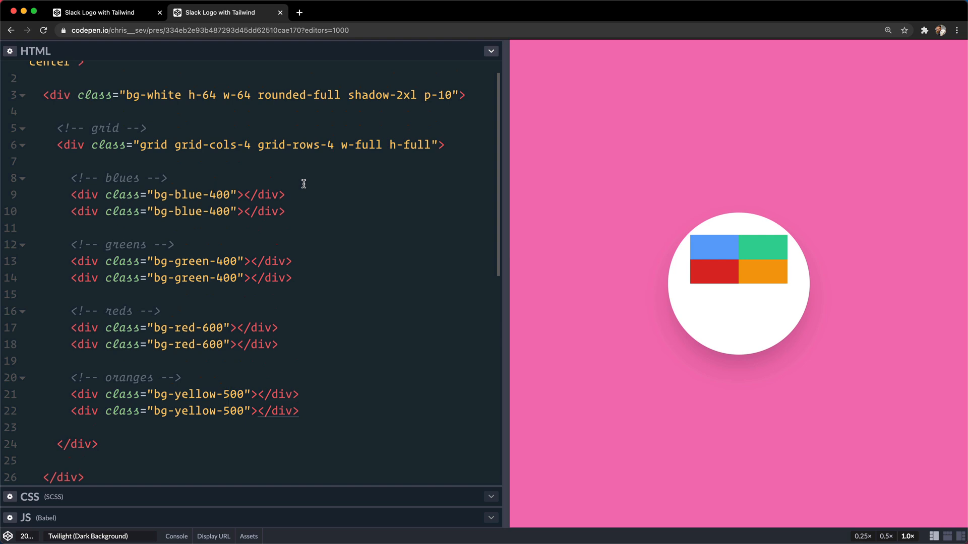
mouse_move(330, 145)
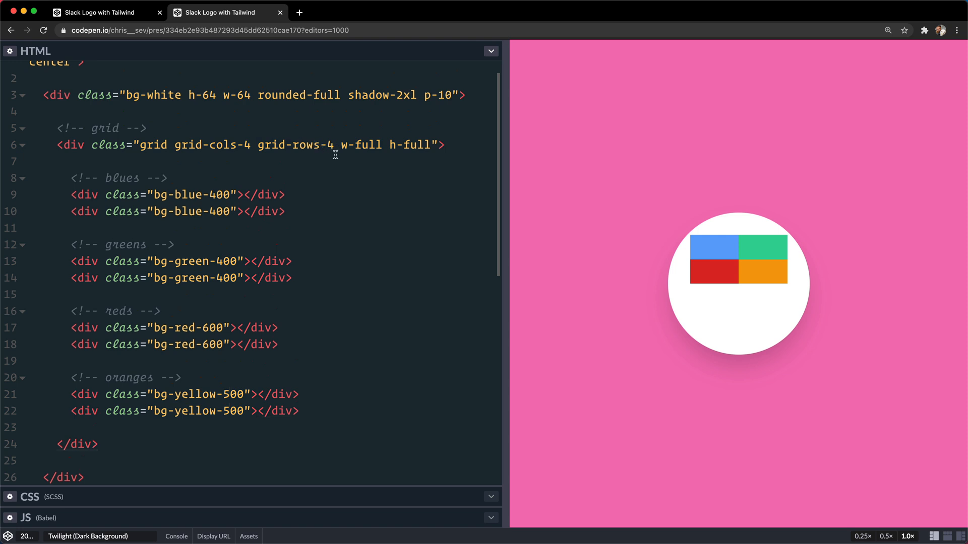
Add gap-2 to the grid and rounded-full to all eight coloured divs.
type("gap-2")
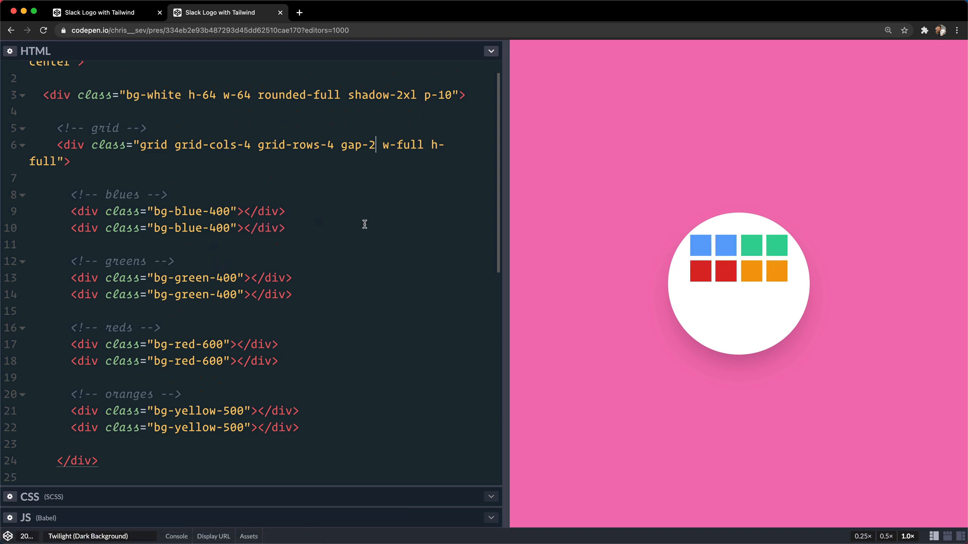
mouse_move(746, 255)
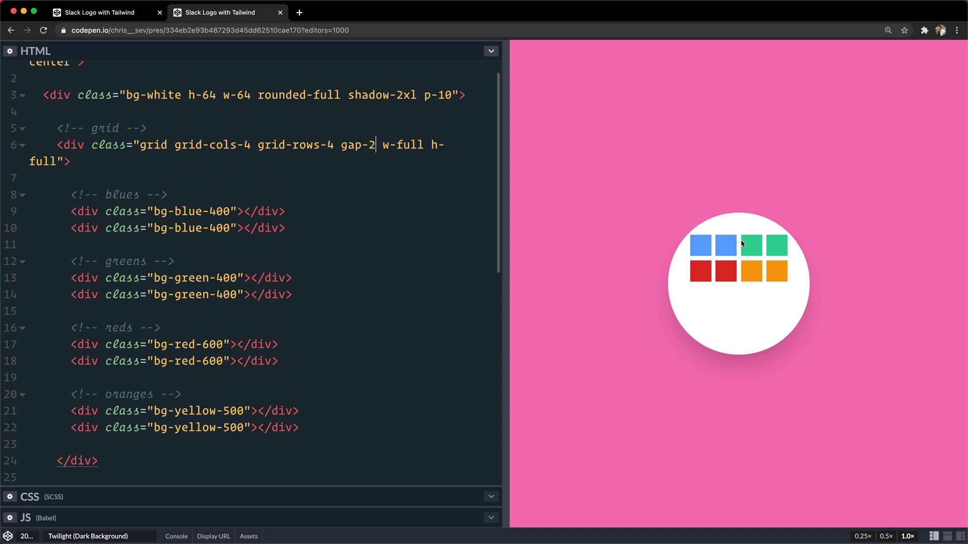
mouse_move(723, 268)
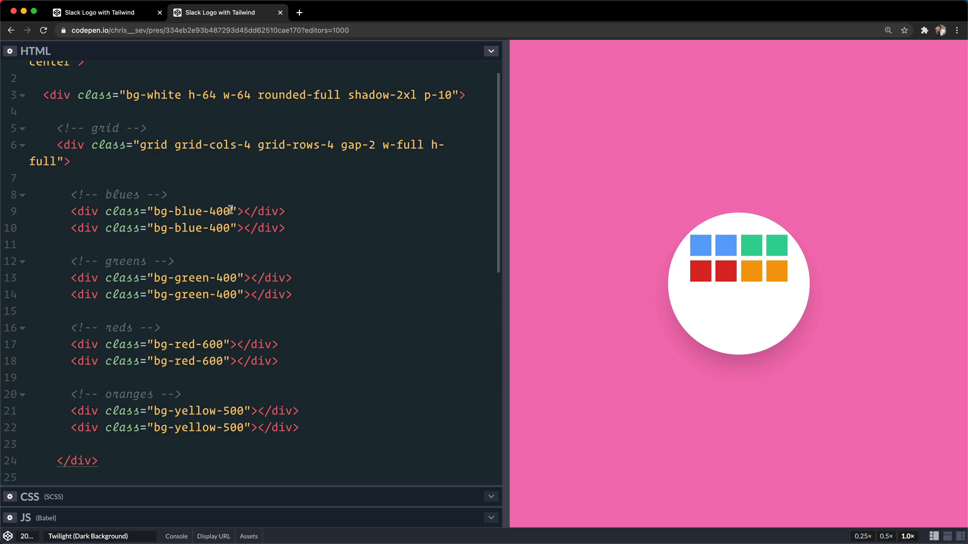
double_click(192, 228)
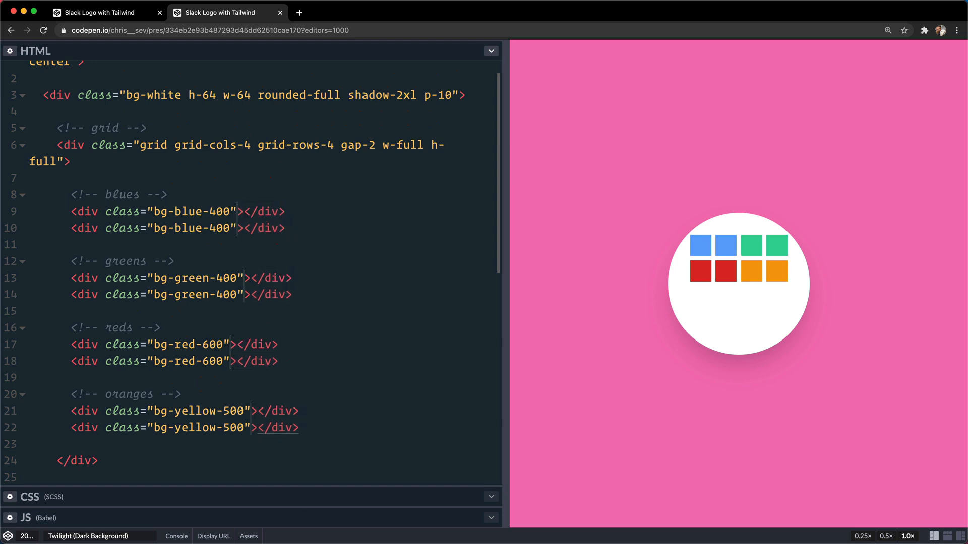
type("rounded-full")
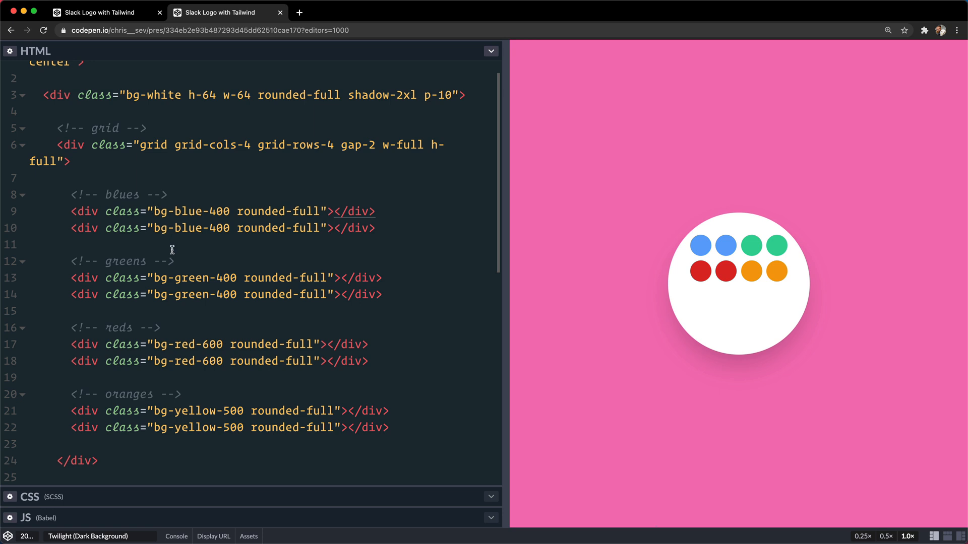
Give the first blue div col-start-2 and the second blue div row-start-2 col-span-2.
type("col-start-")
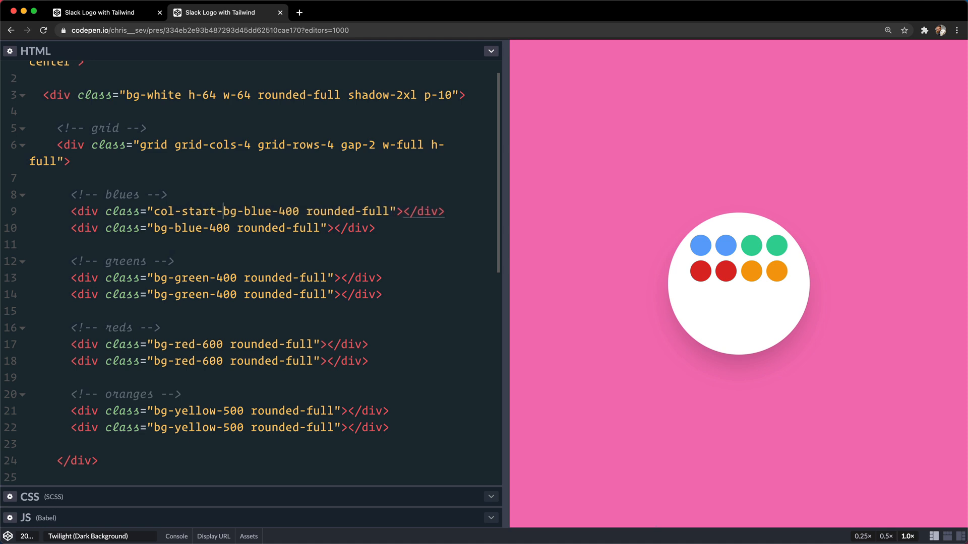
type("2")
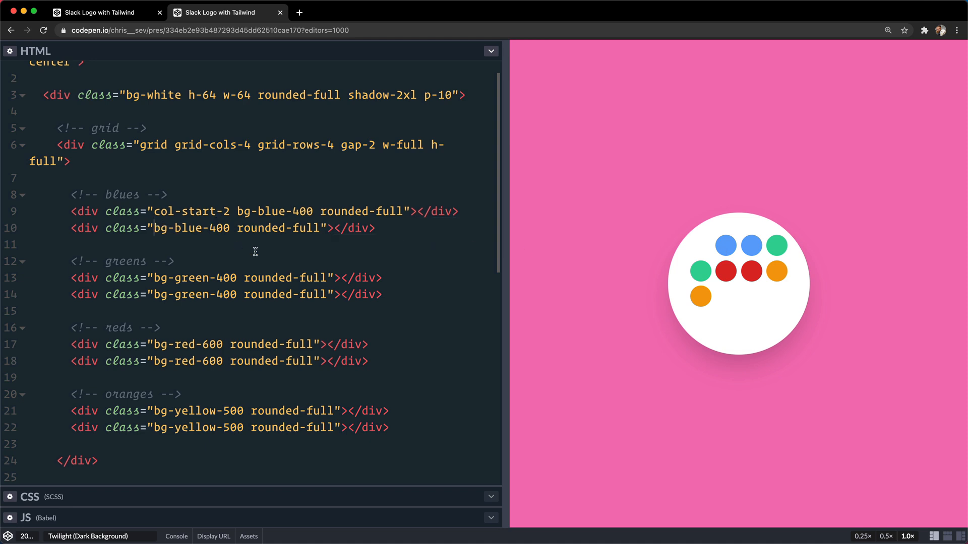
type("row-start-2")
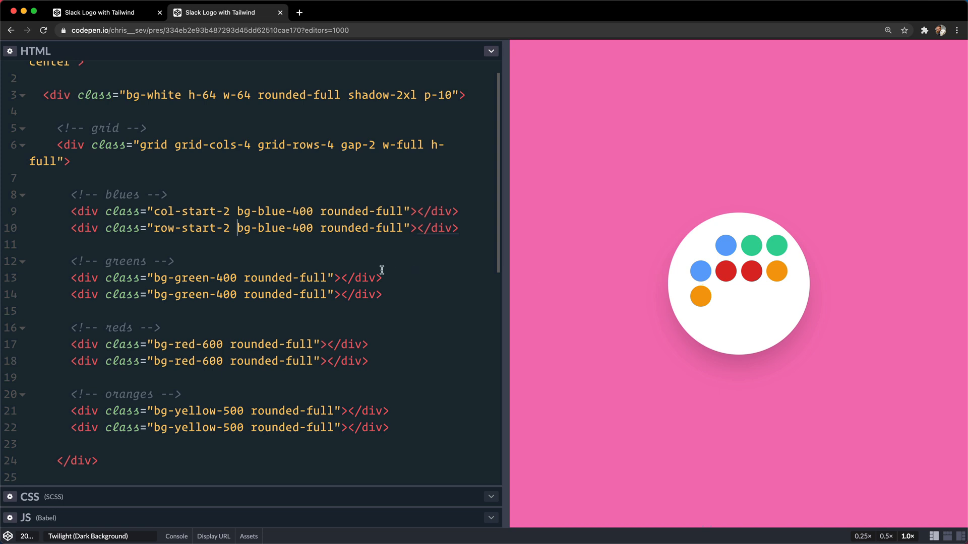
type("col-span-2")
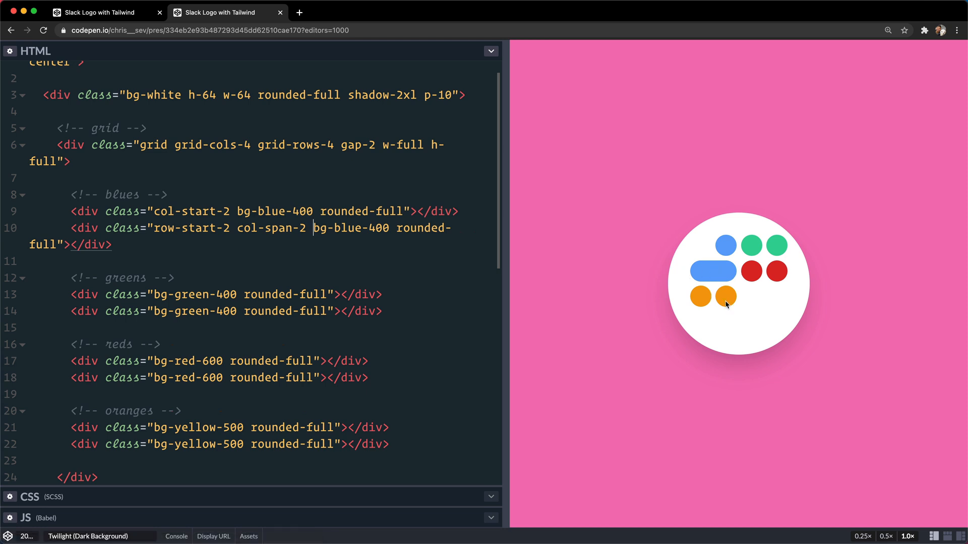
mouse_move(717, 278)
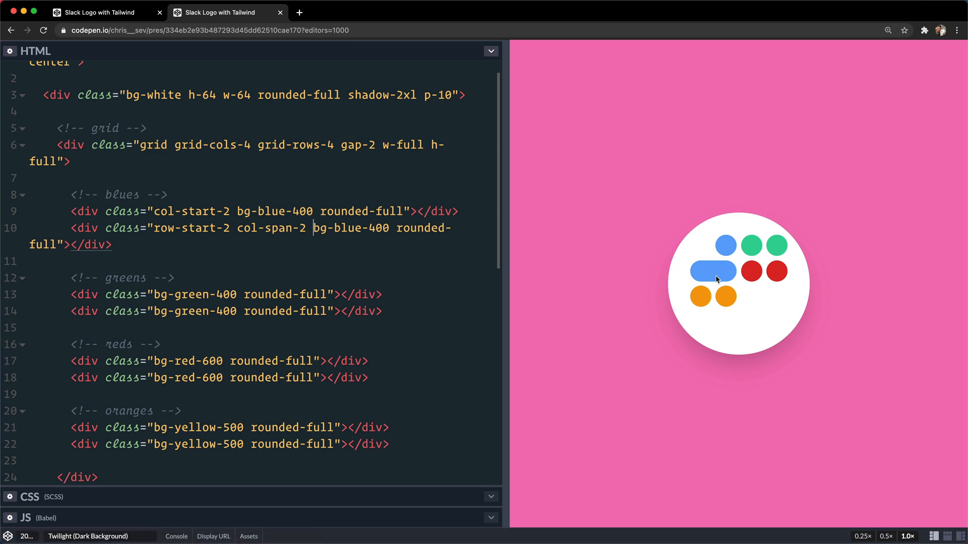
mouse_move(667, 265)
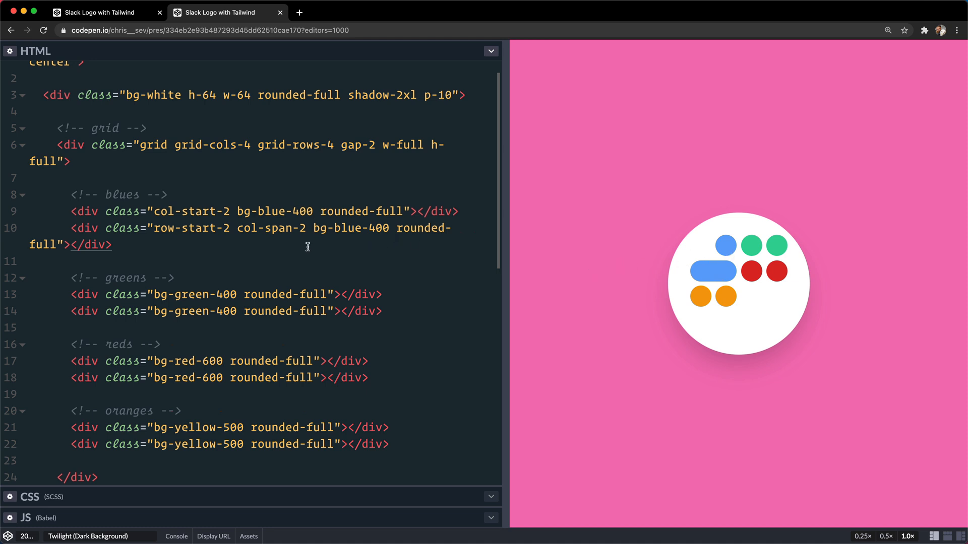
mouse_move(105, 299)
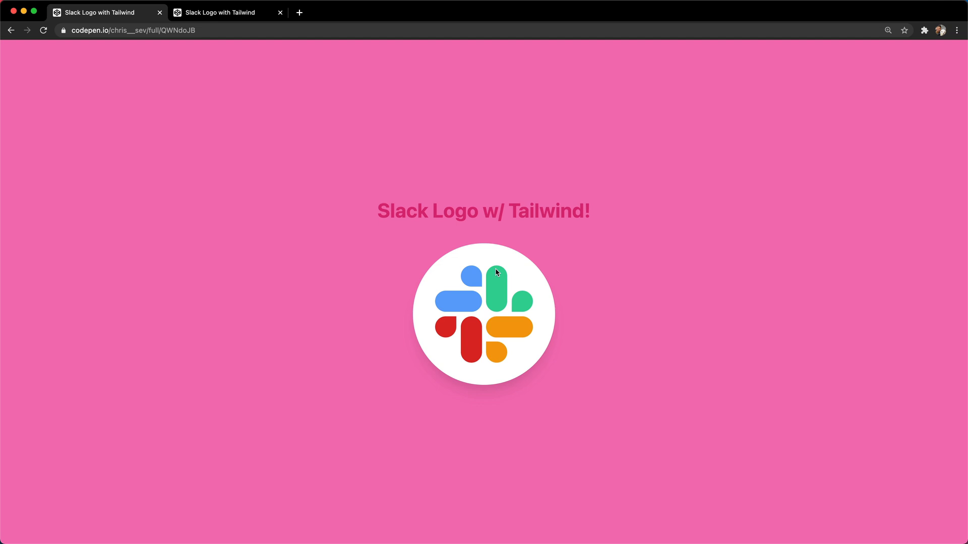
left_click(227, 12)
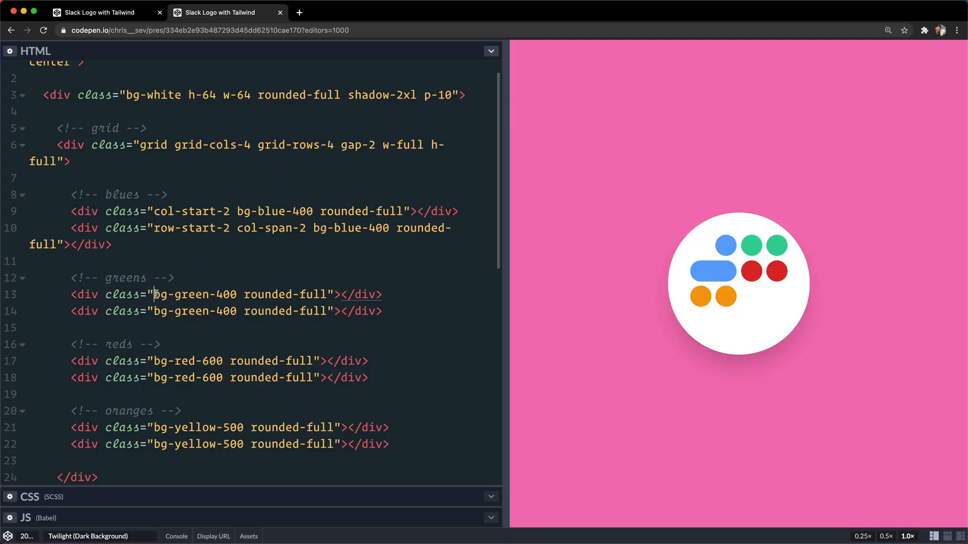
Add row-span-2 to the first green div and row-start-2 col-start-4 to the second.
type("row-span-2")
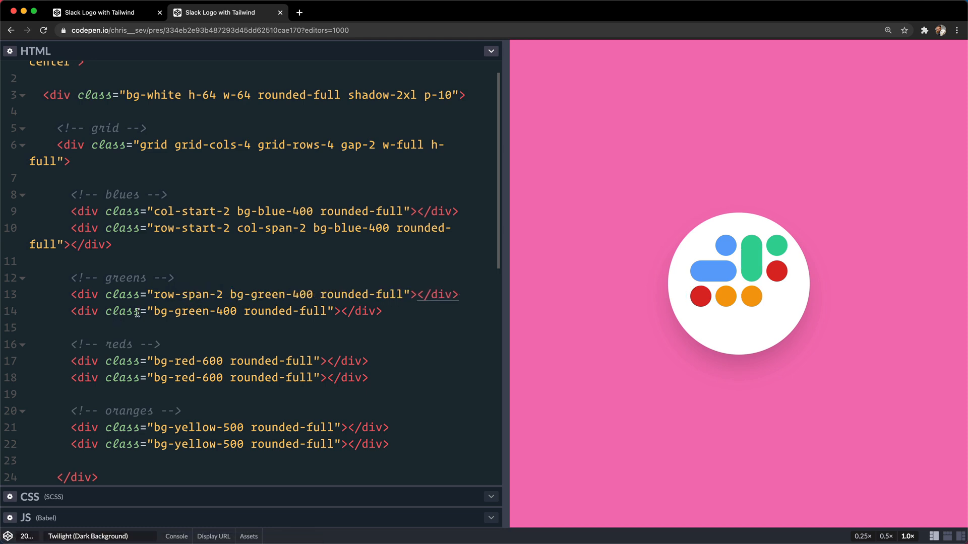
type("row-start-2")
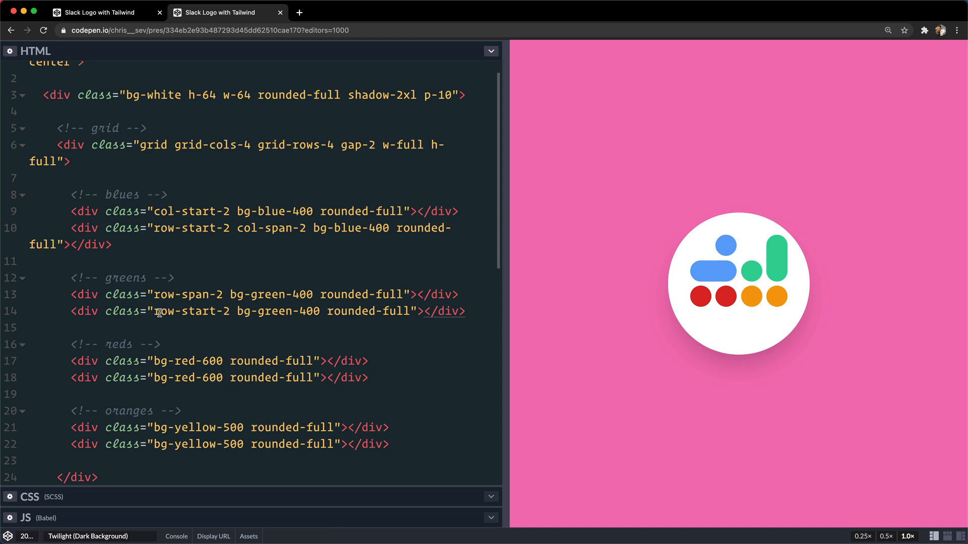
type("col-start-4")
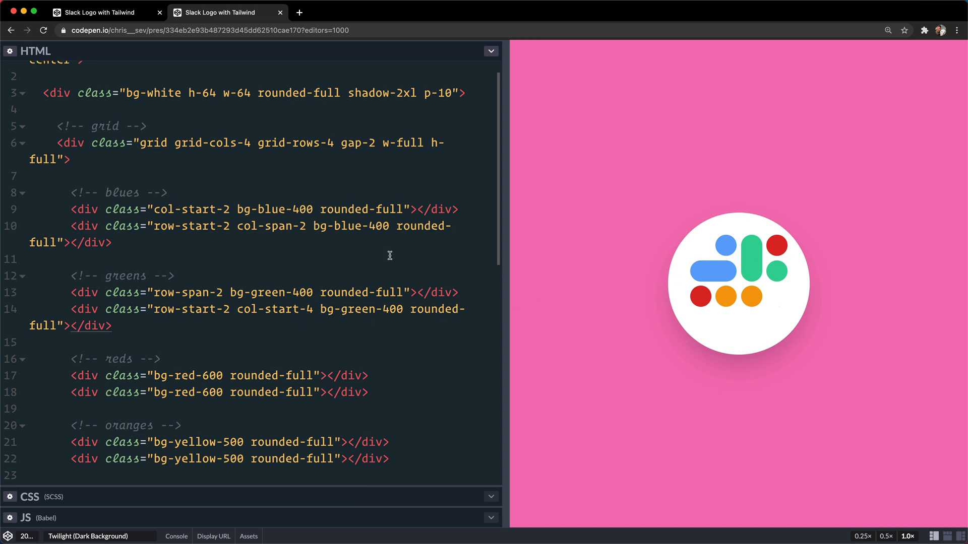
scroll("down", 3)
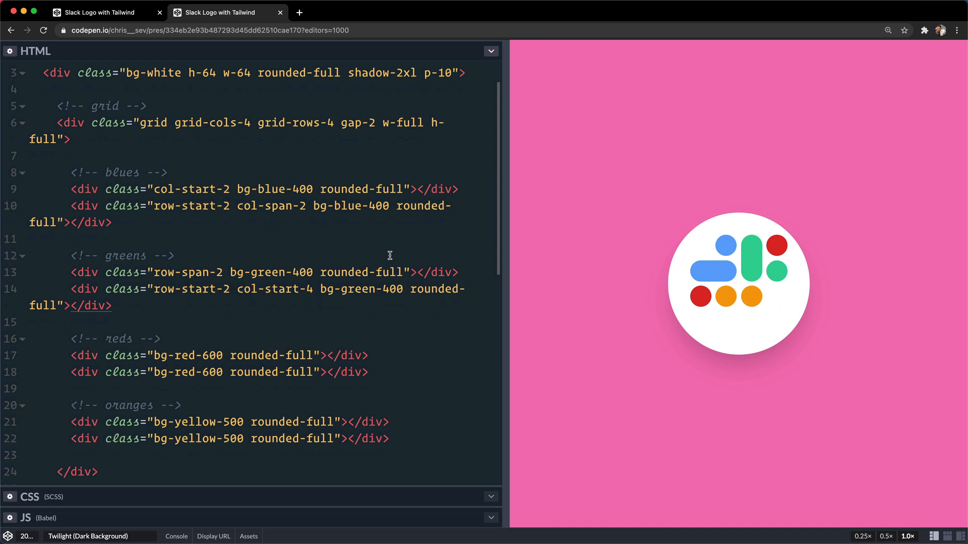
mouse_move(117, 31)
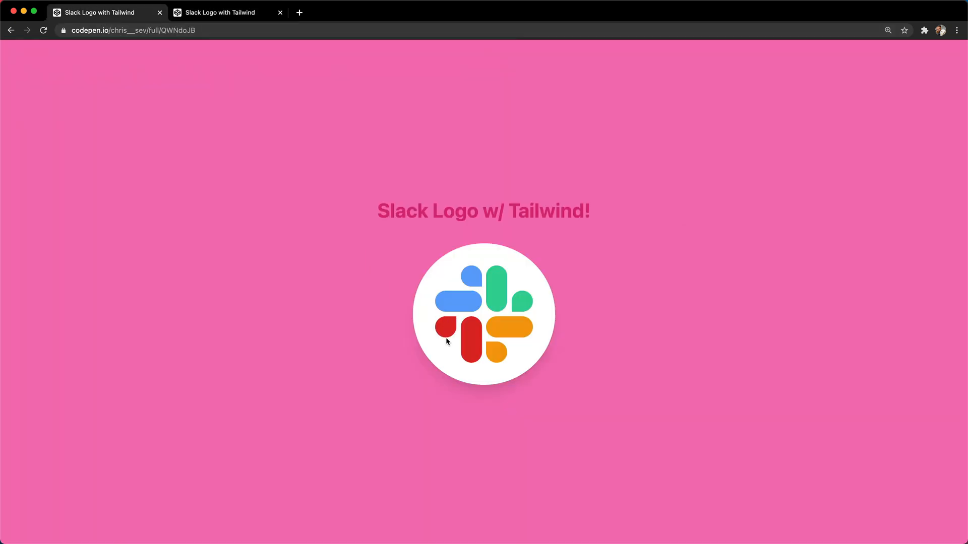
mouse_move(283, 95)
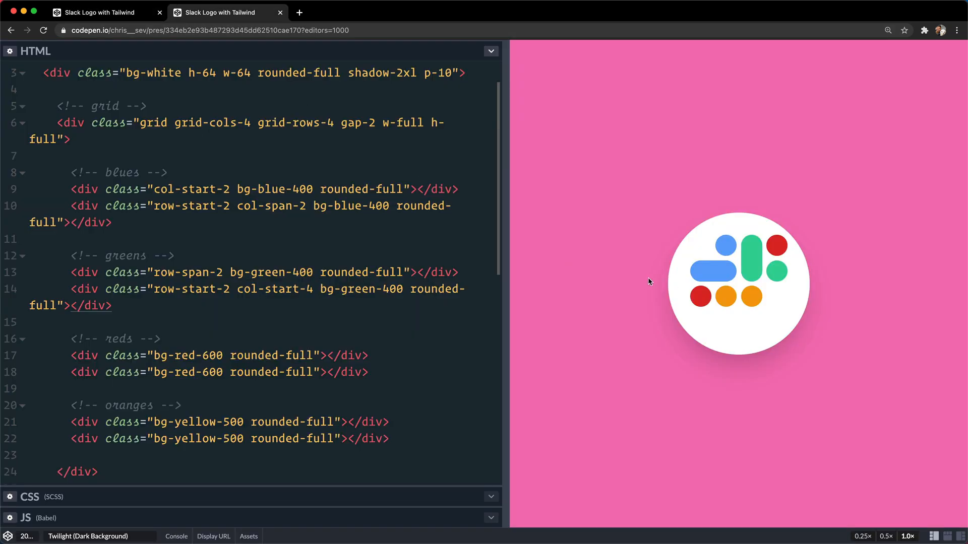
Give the second red div col-start-2 and row-span-2 on line 18.
left_click(320, 289)
type("teal")
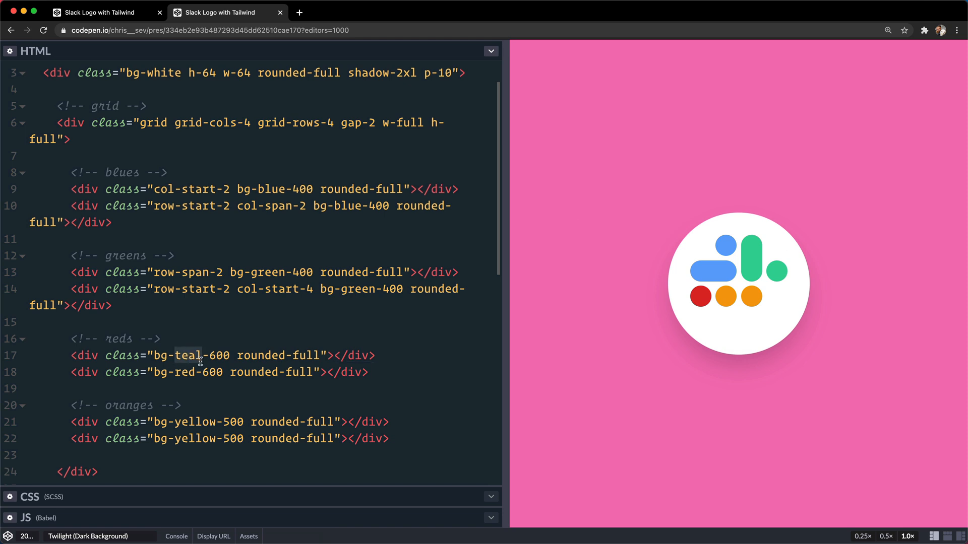
mouse_move(176, 368)
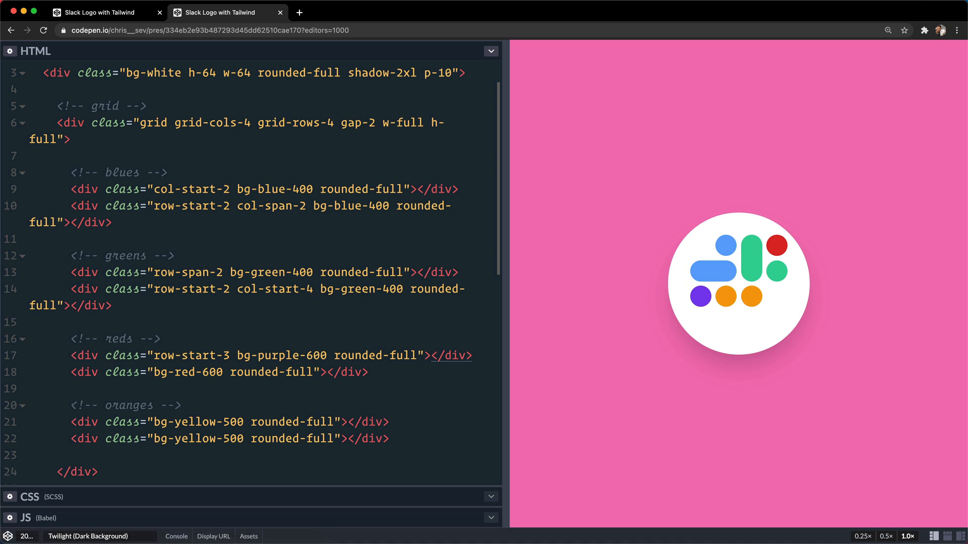
left_click(235, 355)
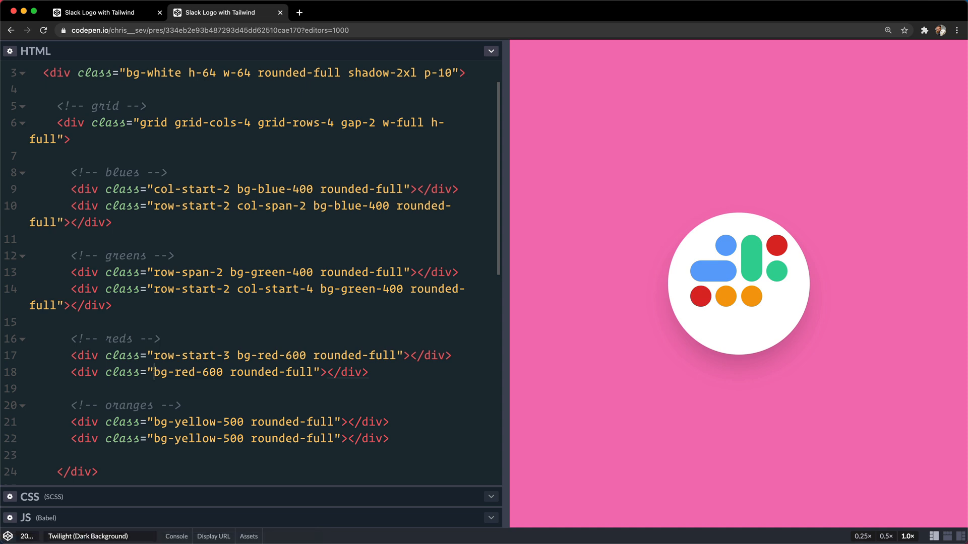
type("col-start-2")
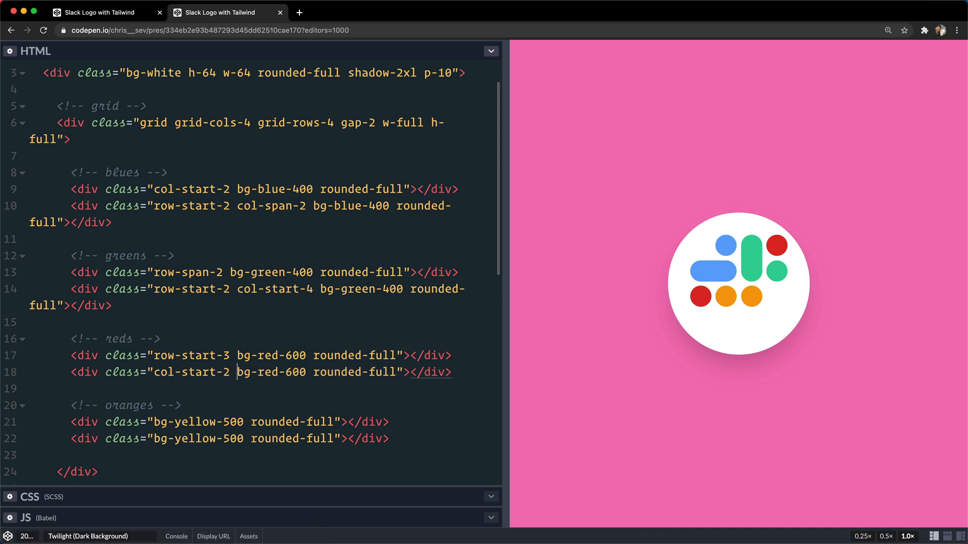
type("ro")
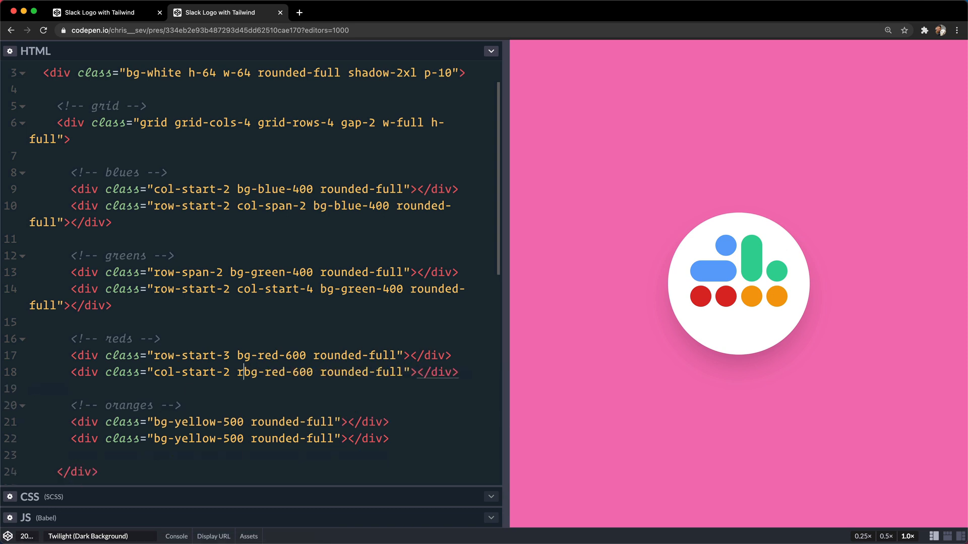
type("ow-span-2")
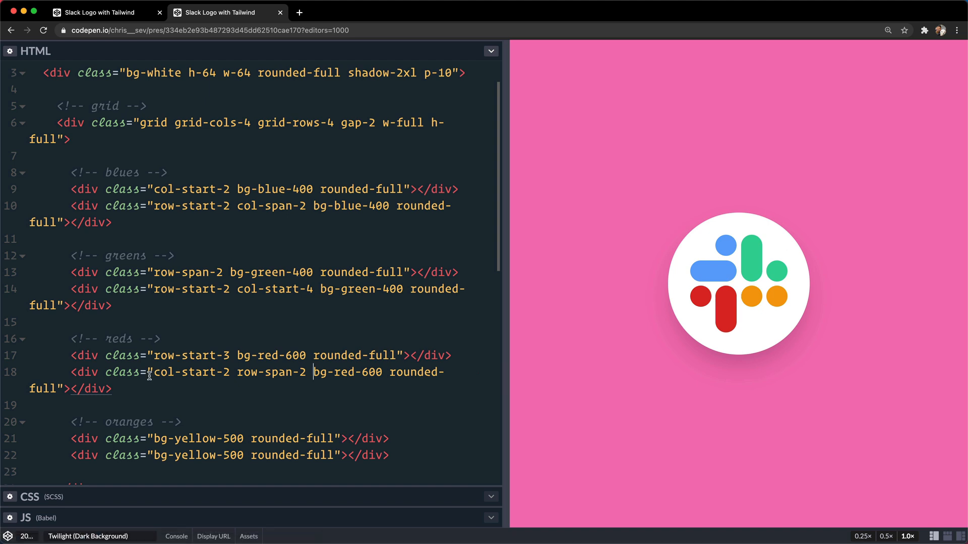
mouse_move(242, 309)
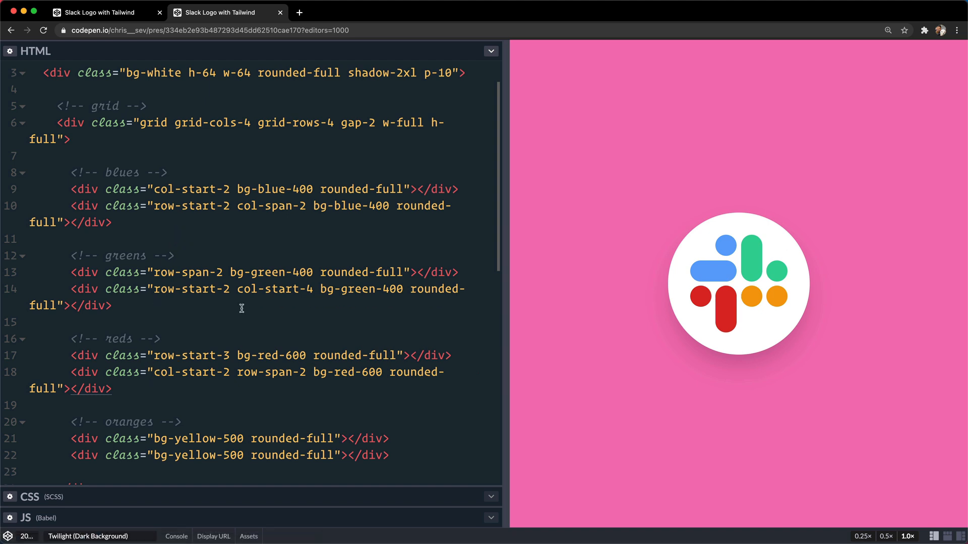
scroll("down", 3)
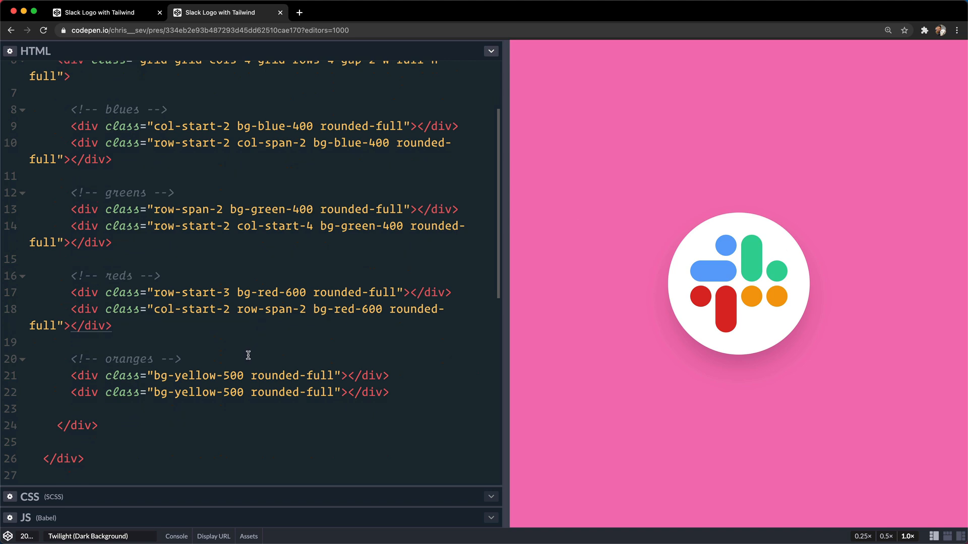
Add col-span-2 to the first orange div and col-start-3 to the second.
left_click(154, 376)
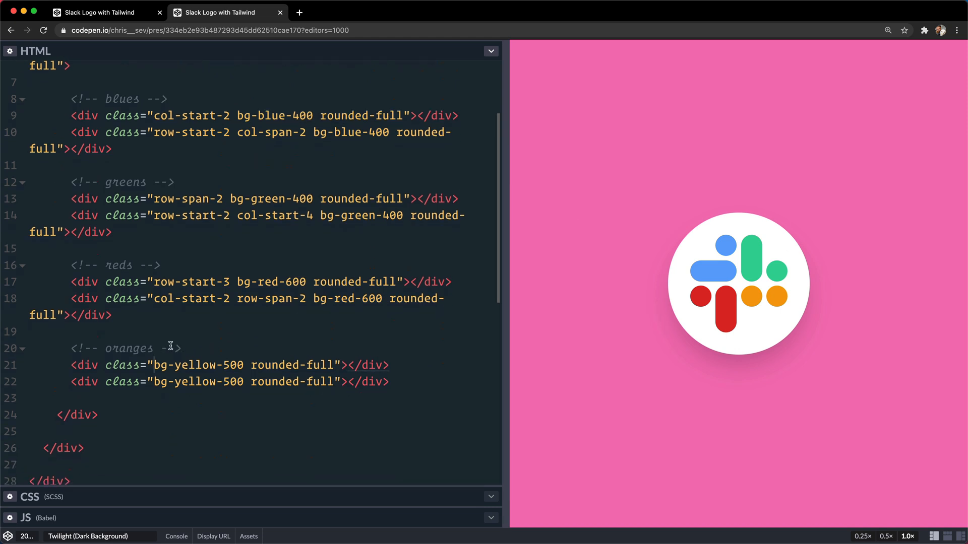
type("col-")
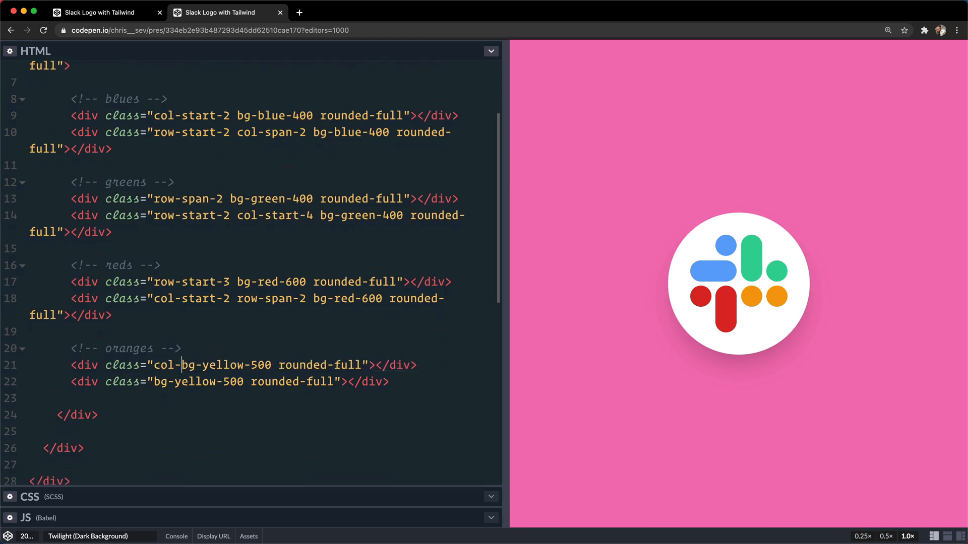
type("span-2")
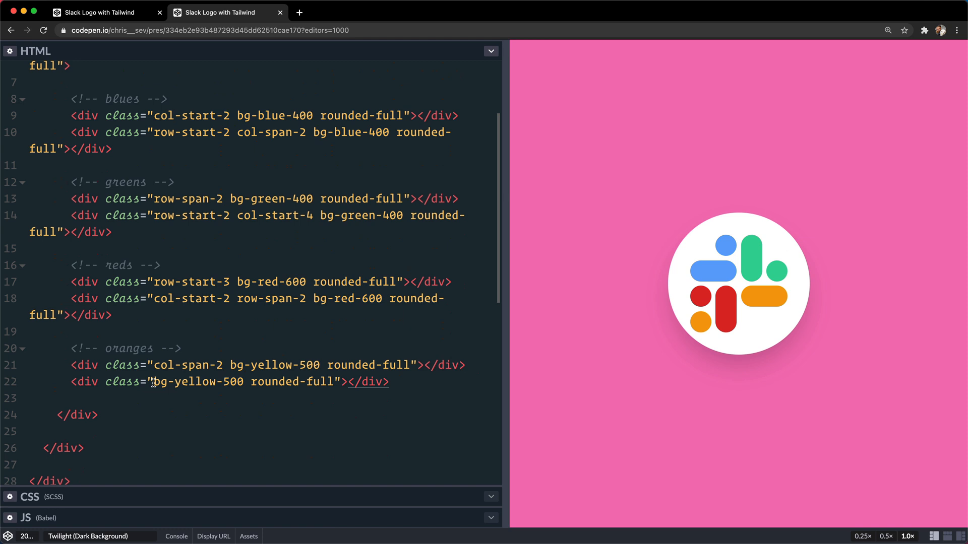
type("col-star-t")
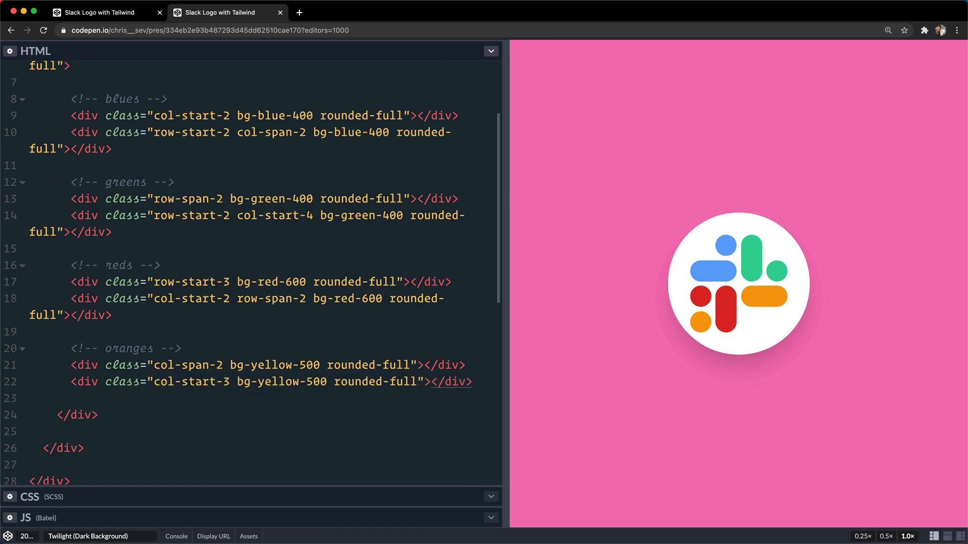
left_click(238, 382)
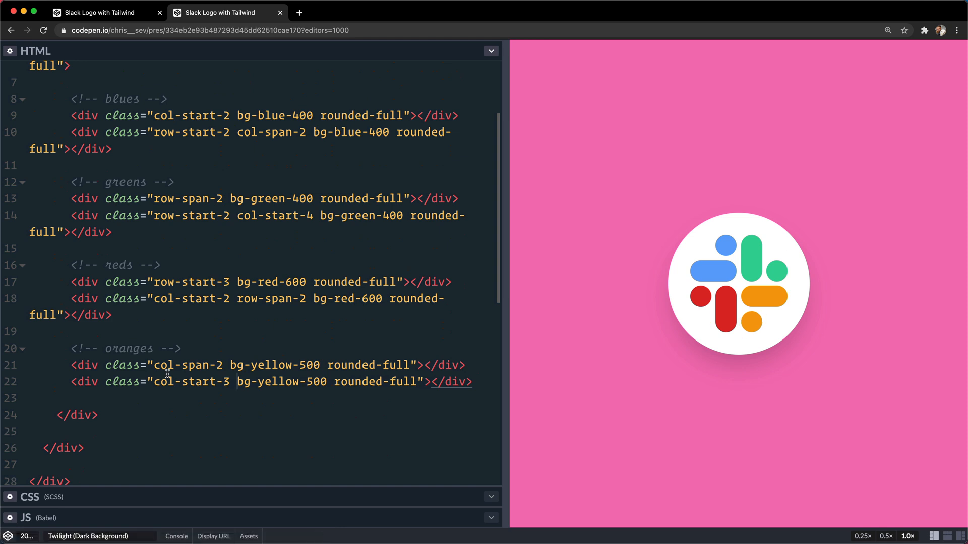
mouse_move(186, 184)
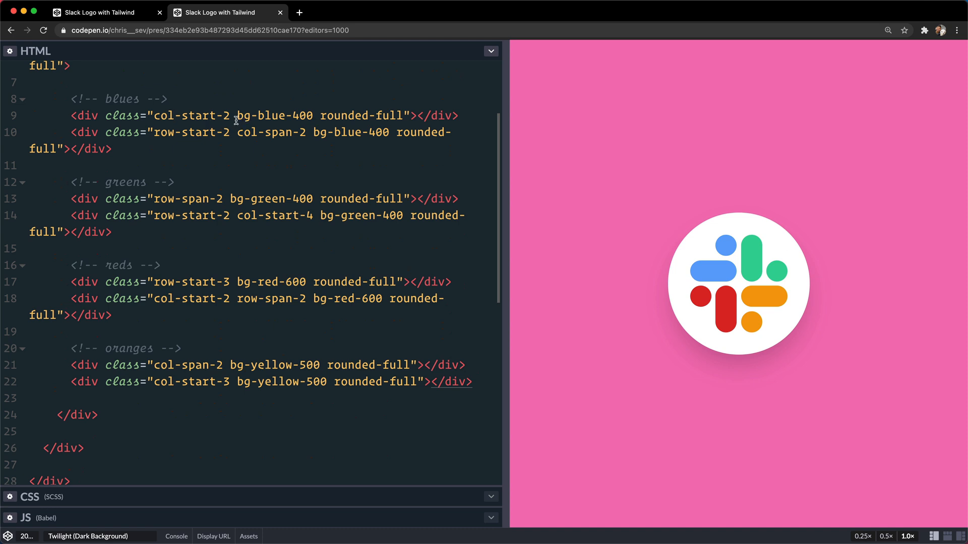
mouse_move(696, 297)
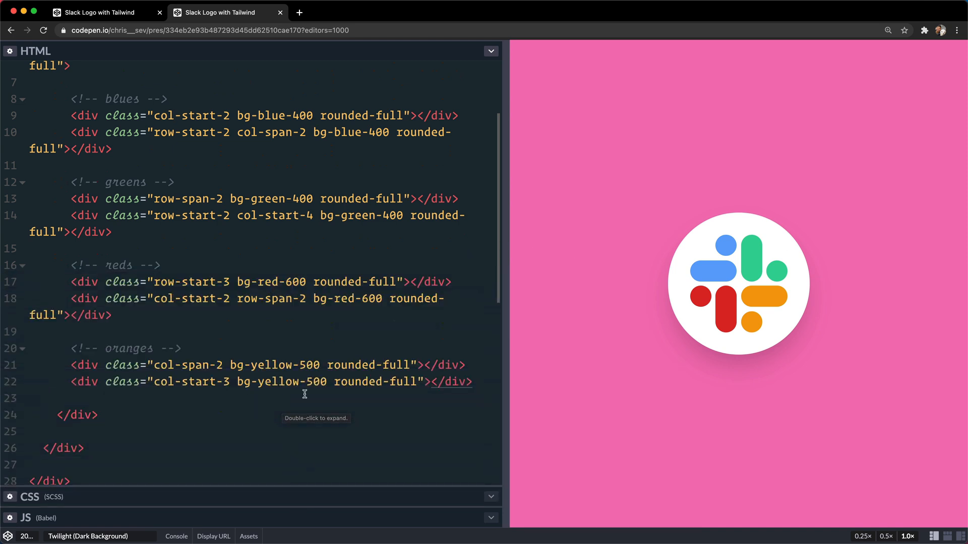
mouse_move(253, 297)
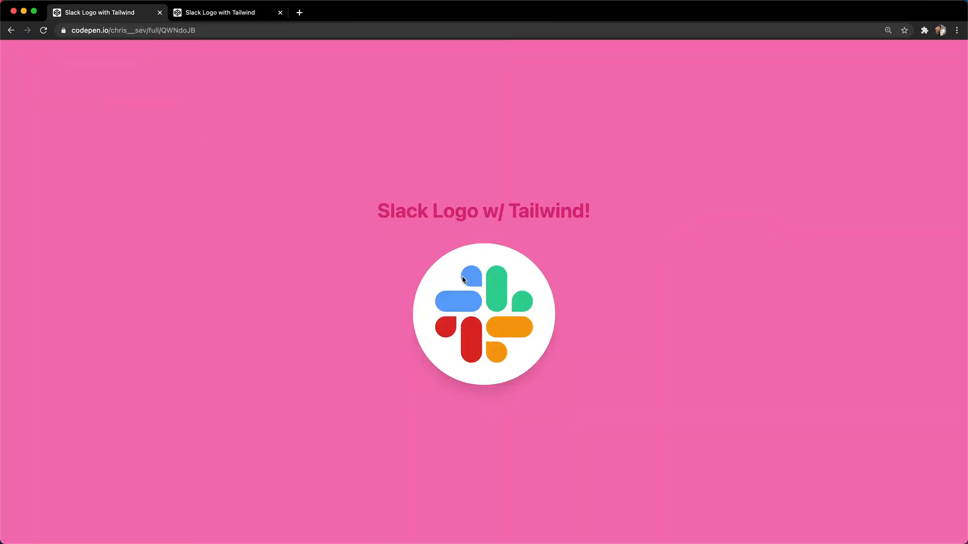
mouse_move(483, 302)
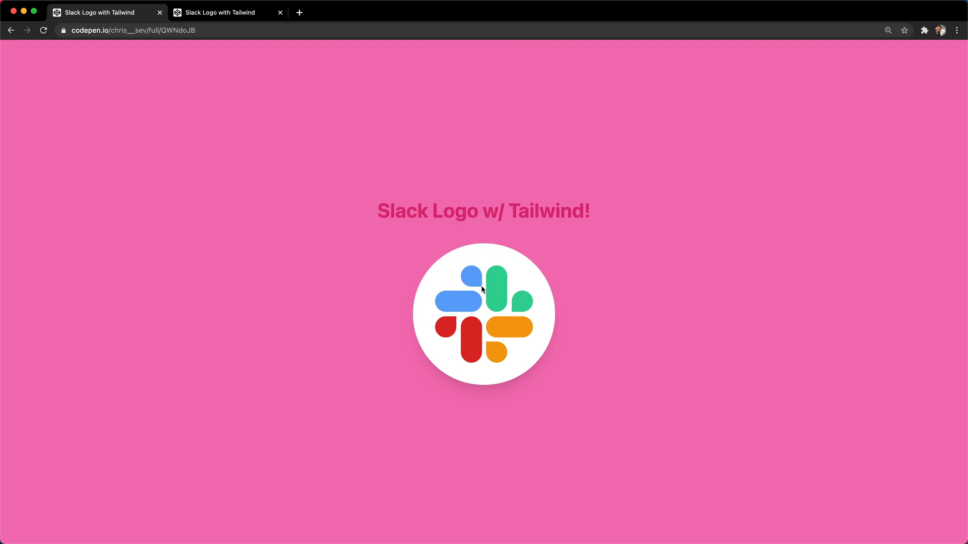
mouse_move(513, 310)
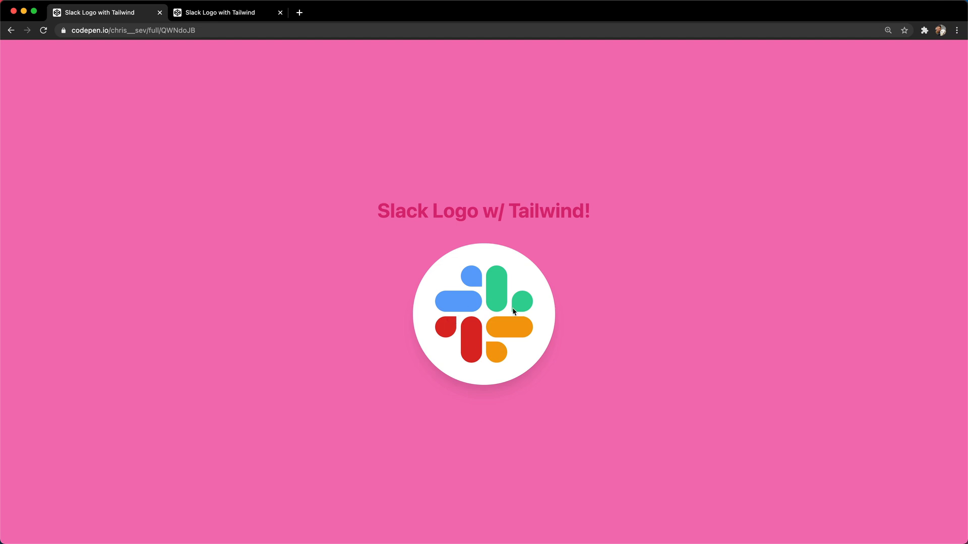
Add rounded-br-none to the first blue div.
left_click(231, 12)
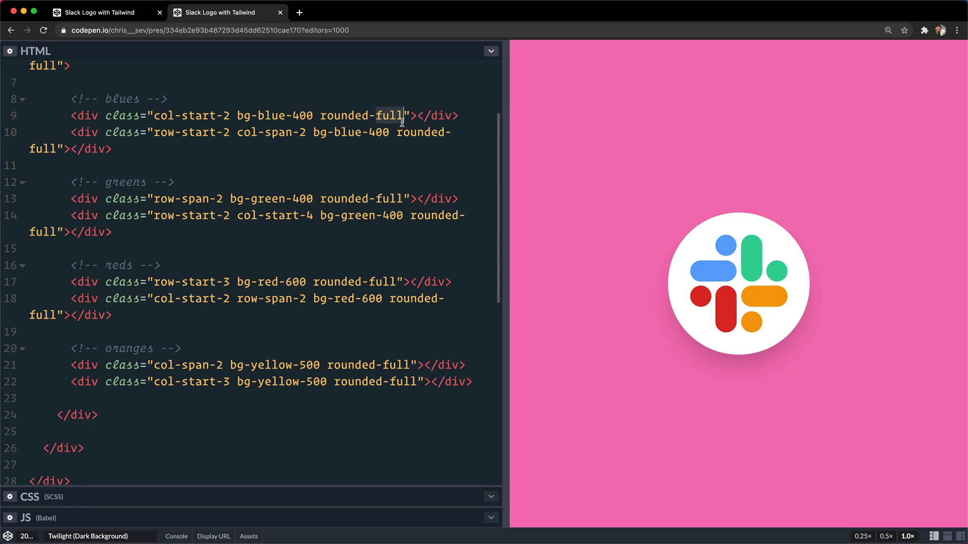
mouse_move(410, 135)
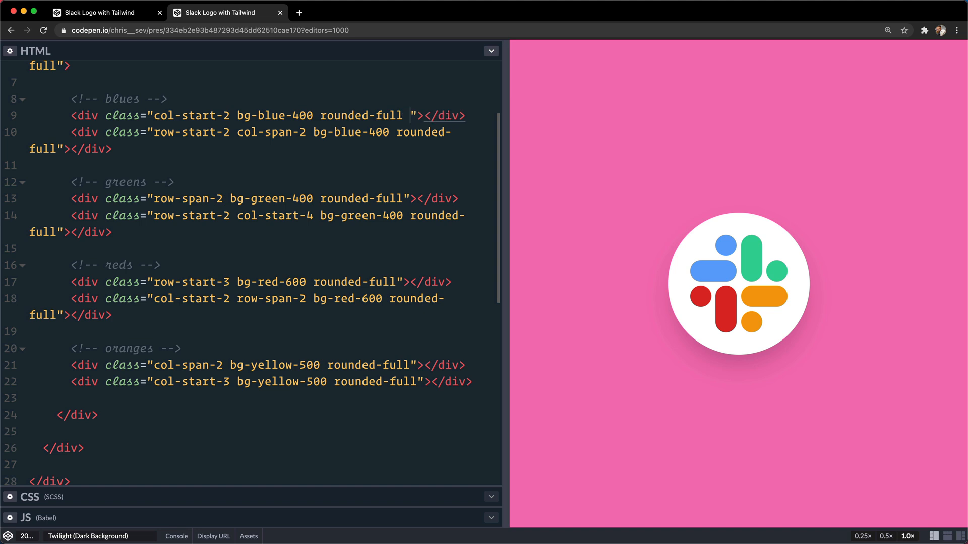
type("rounded-br-")
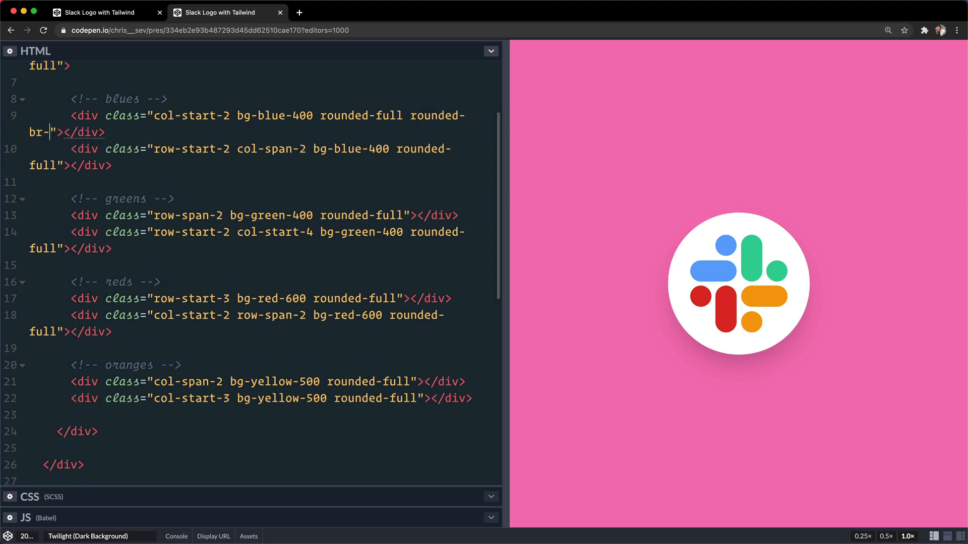
type("none")
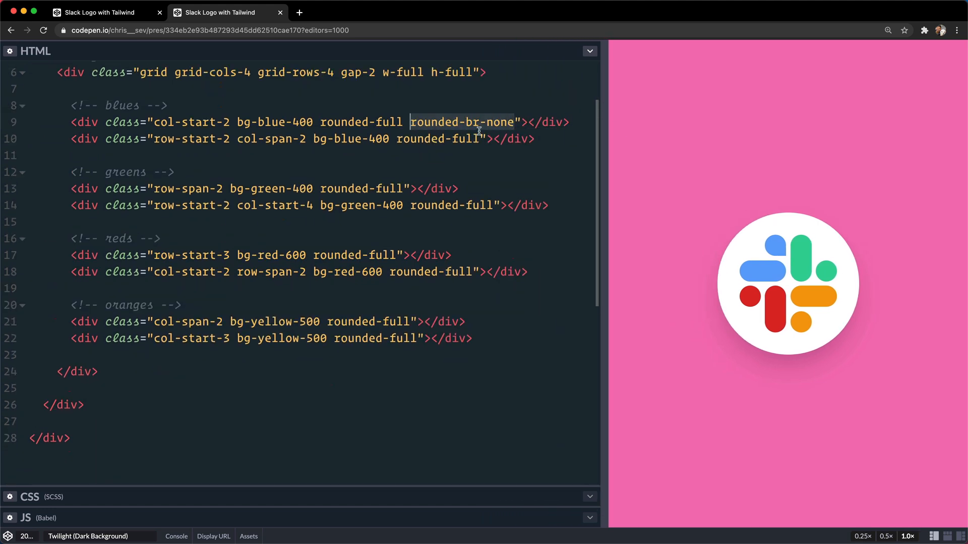
mouse_move(752, 299)
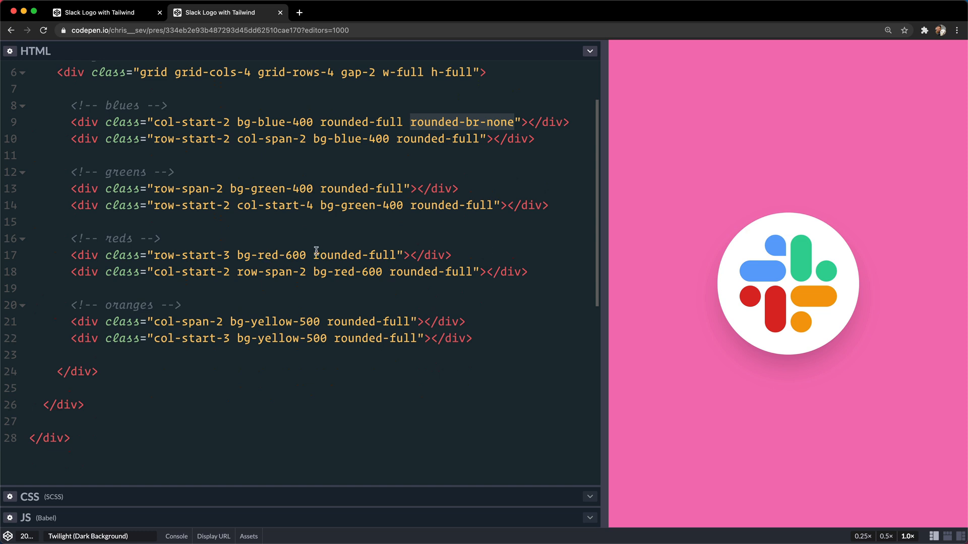
Add rounded-tr-none to the first red div.
type("round")
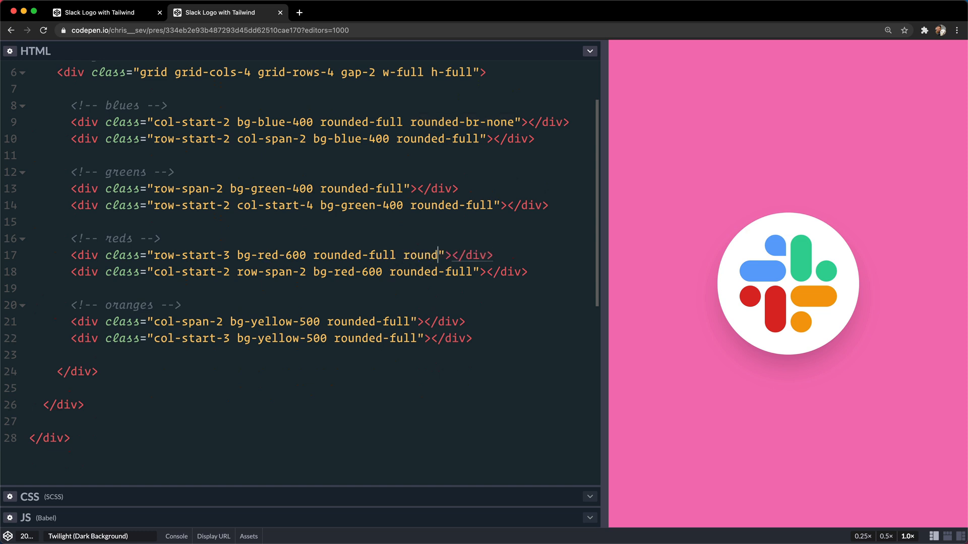
type("ed-tr-none")
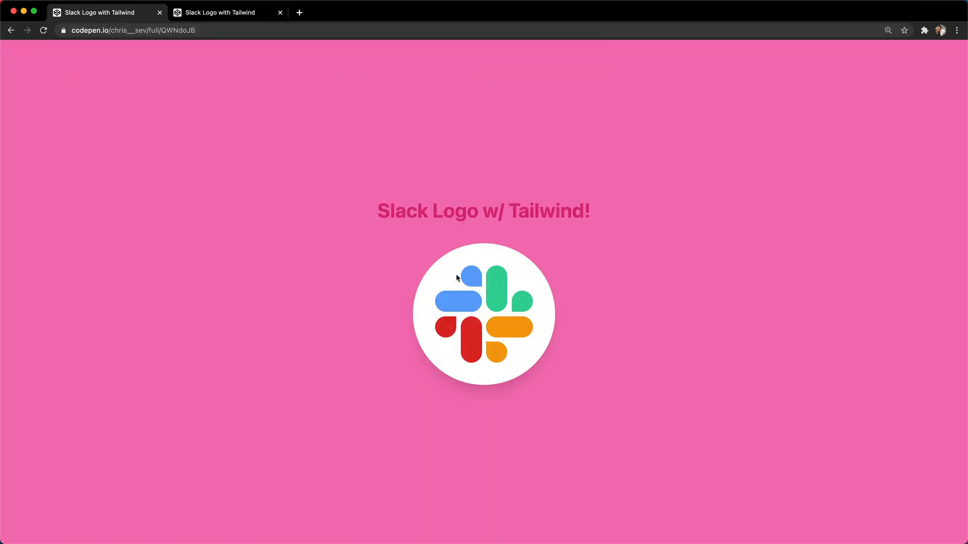
left_click(227, 12)
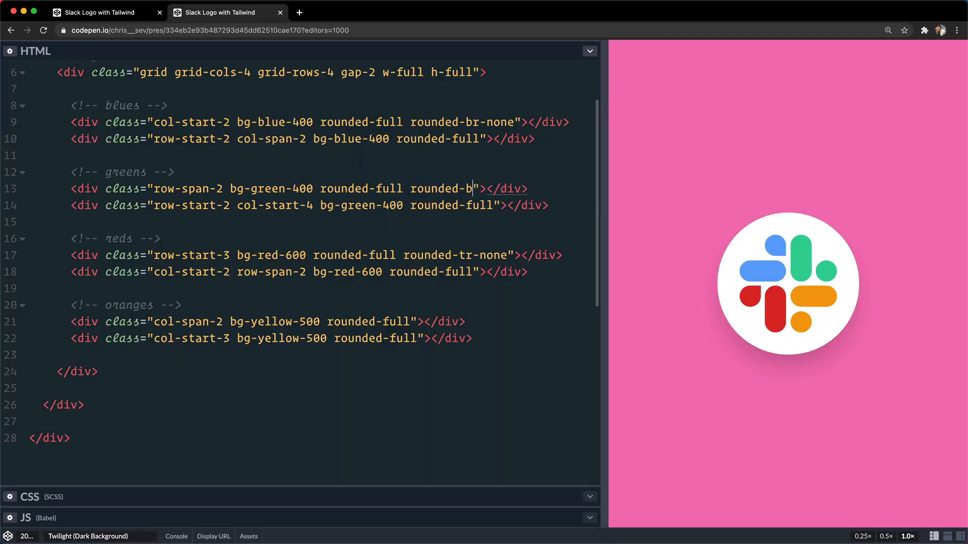
Put rounded-bl-none on the second green div and rounded-tl-none on the second orange div.
type("l-none")
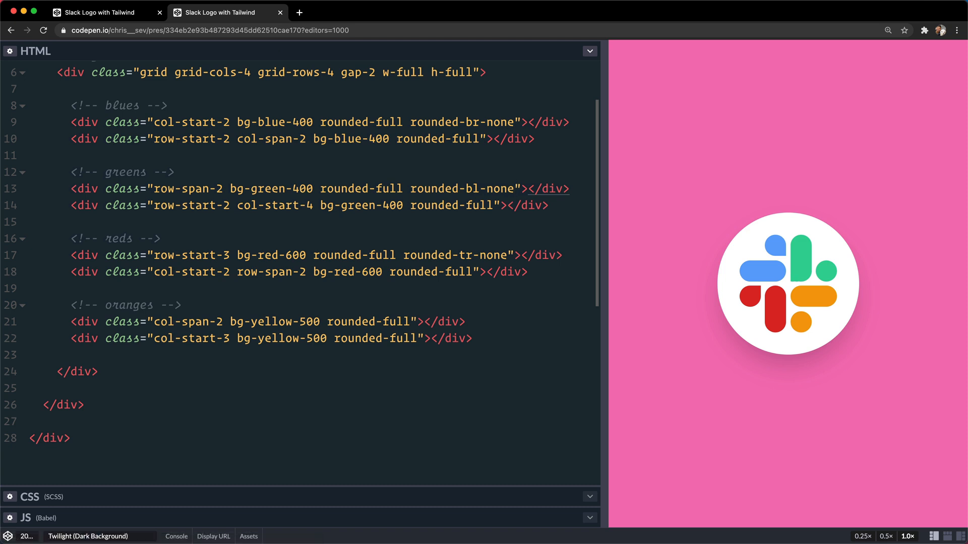
double_click(460, 189)
type(" rounded-")
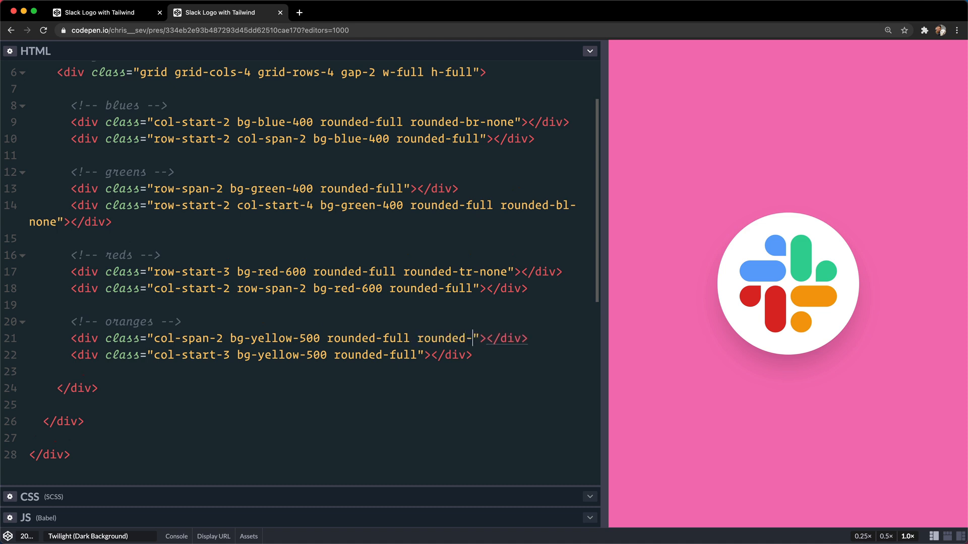
type("tl-none")
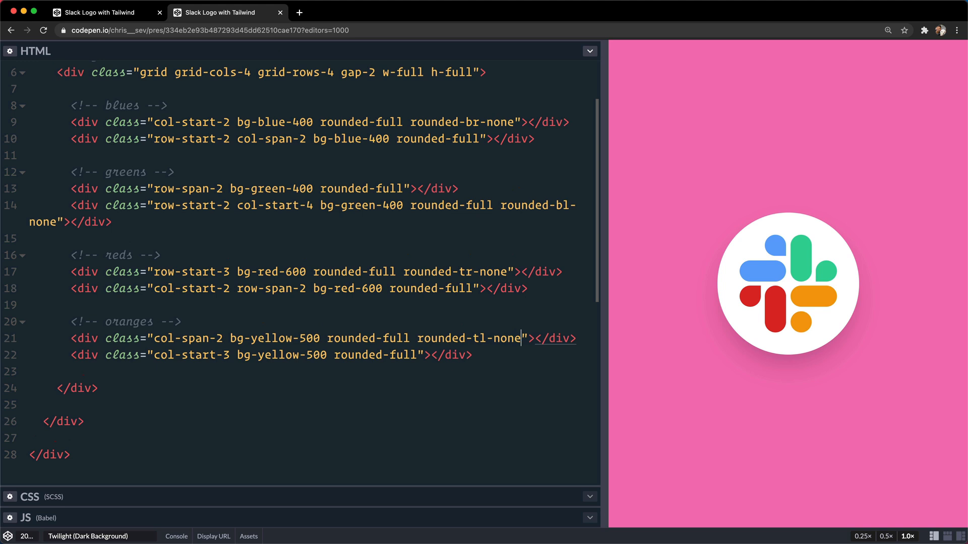
mouse_move(456, 313)
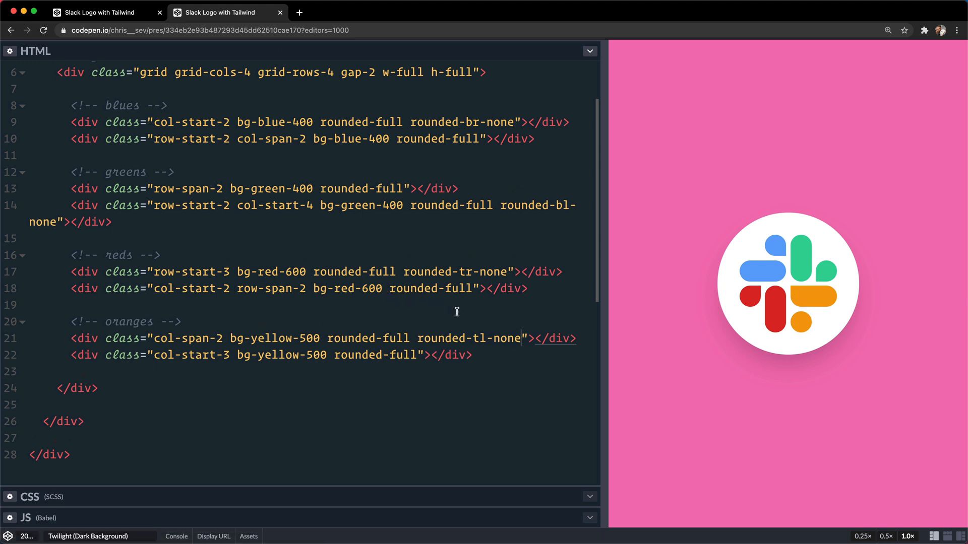
key("Backspace")
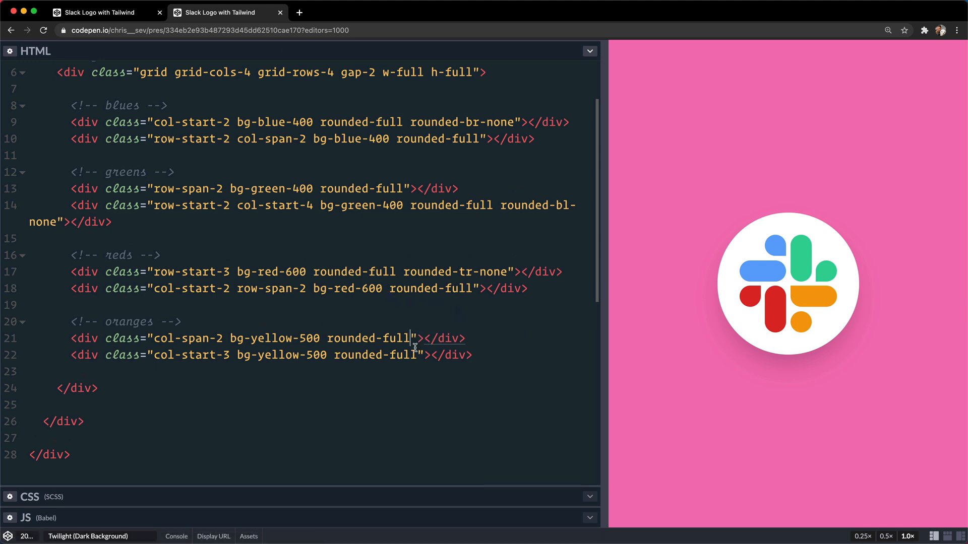
type("rounded-tl-none")
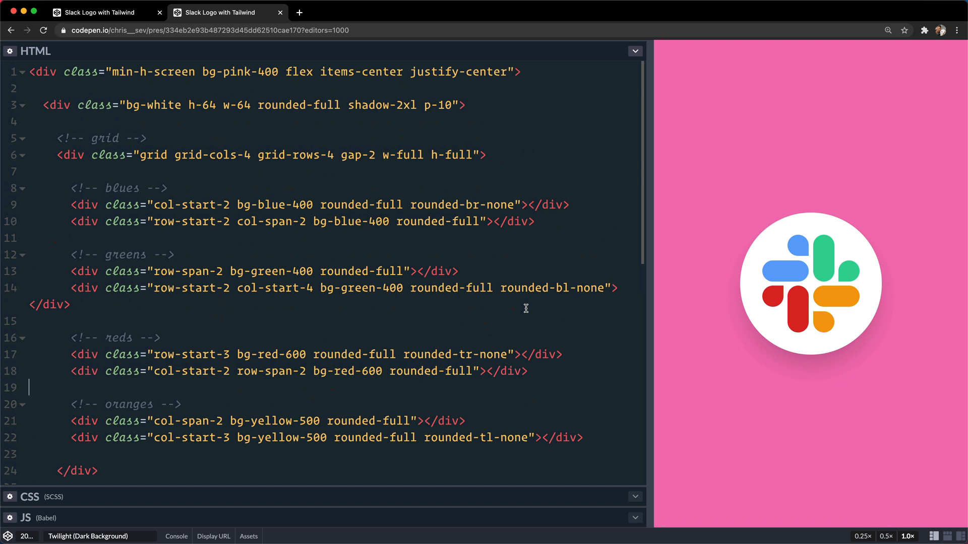
mouse_move(483, 112)
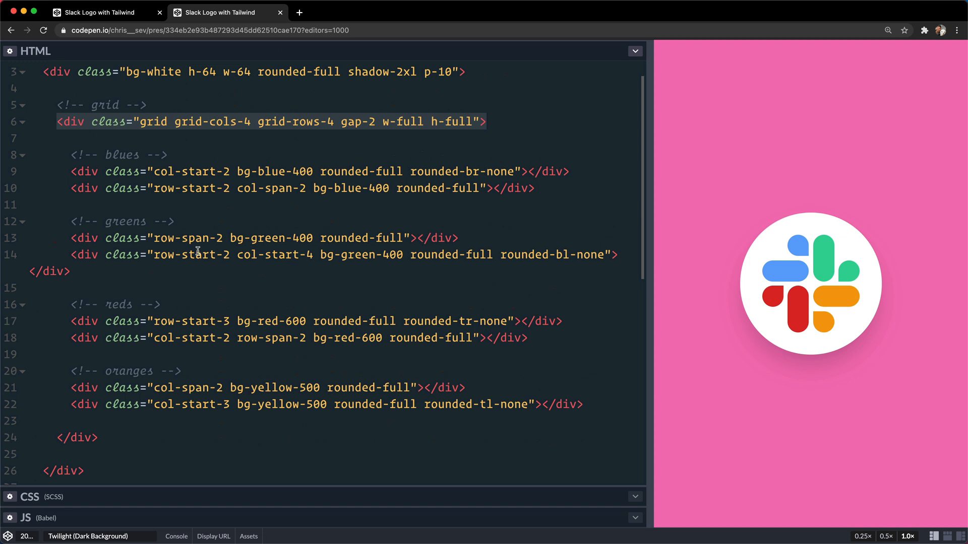
left_click(175, 222)
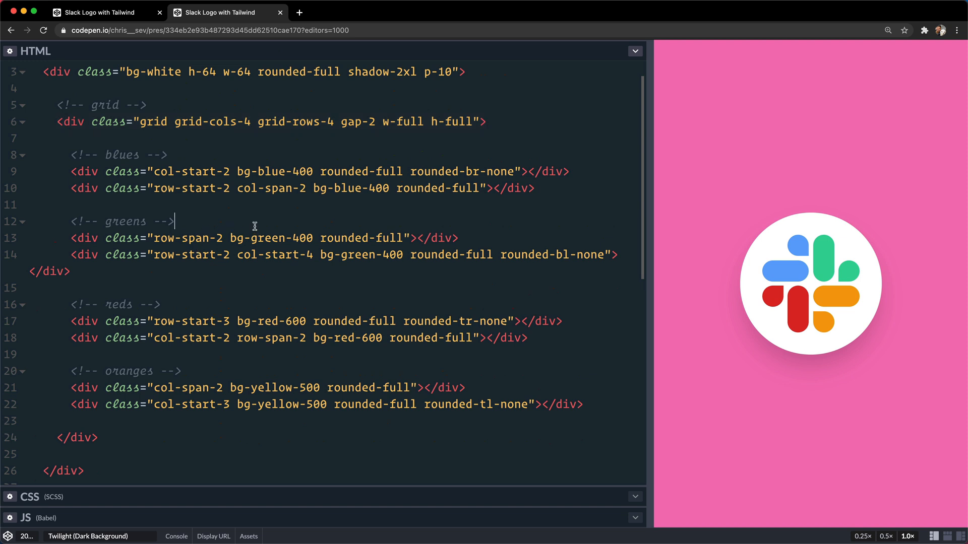